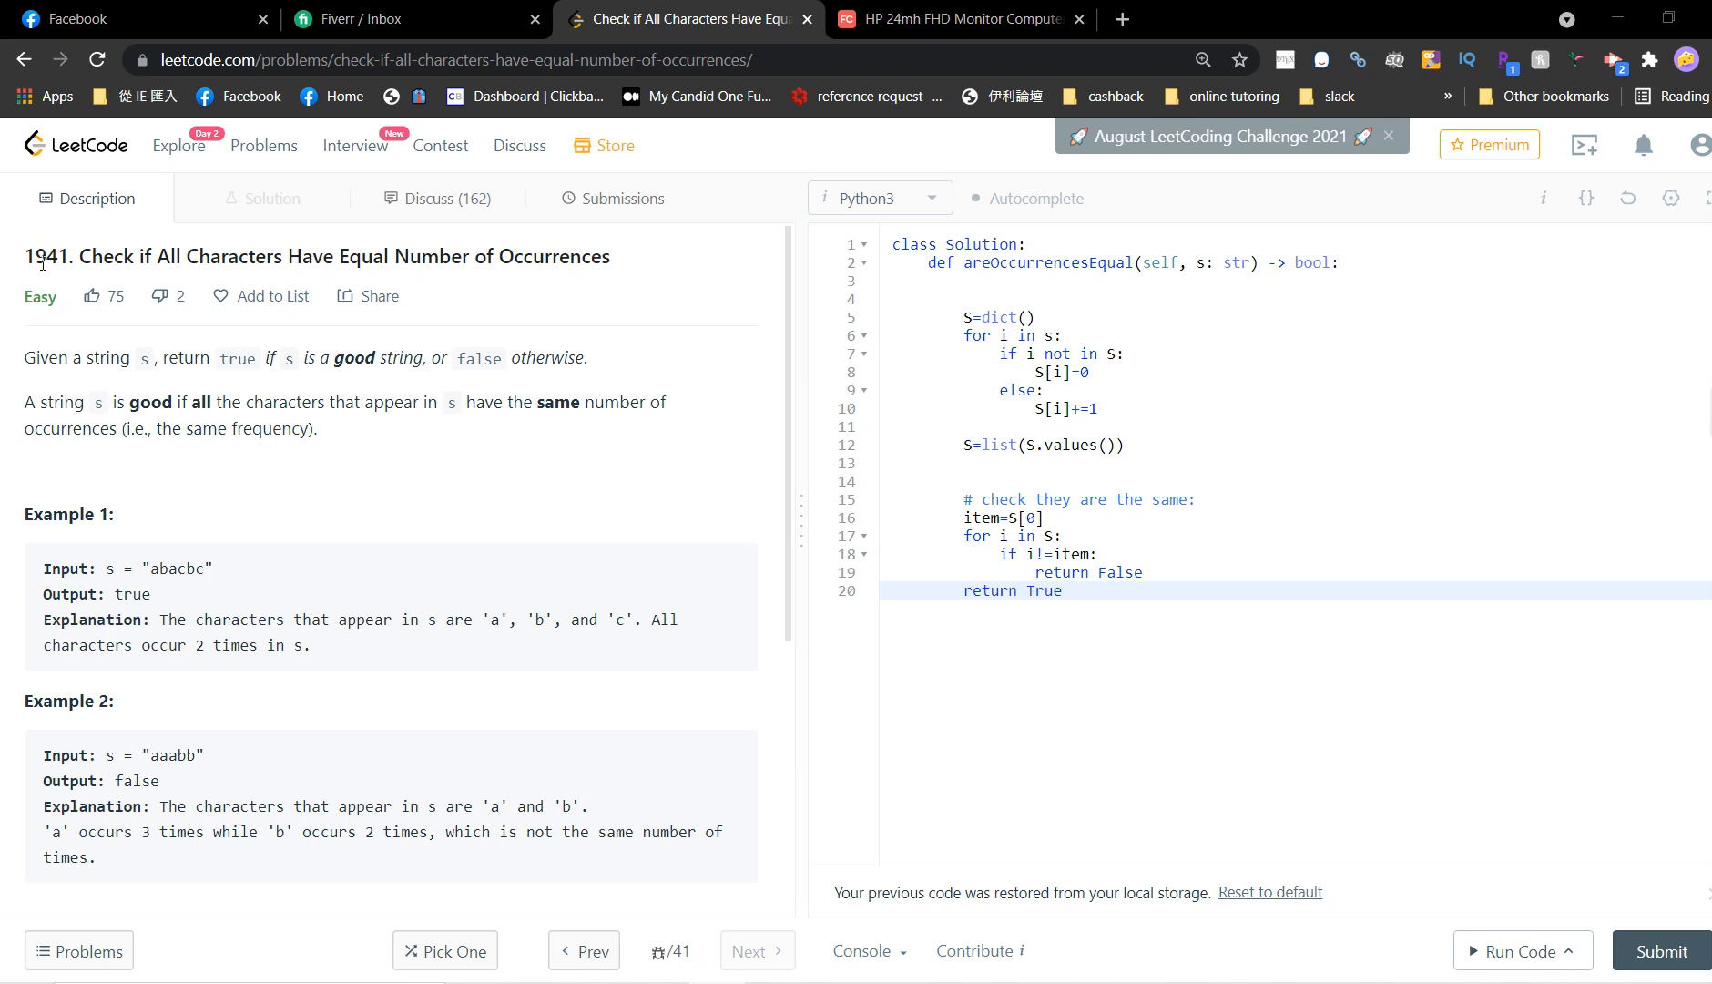
pyautogui.moveTo(352, 262)
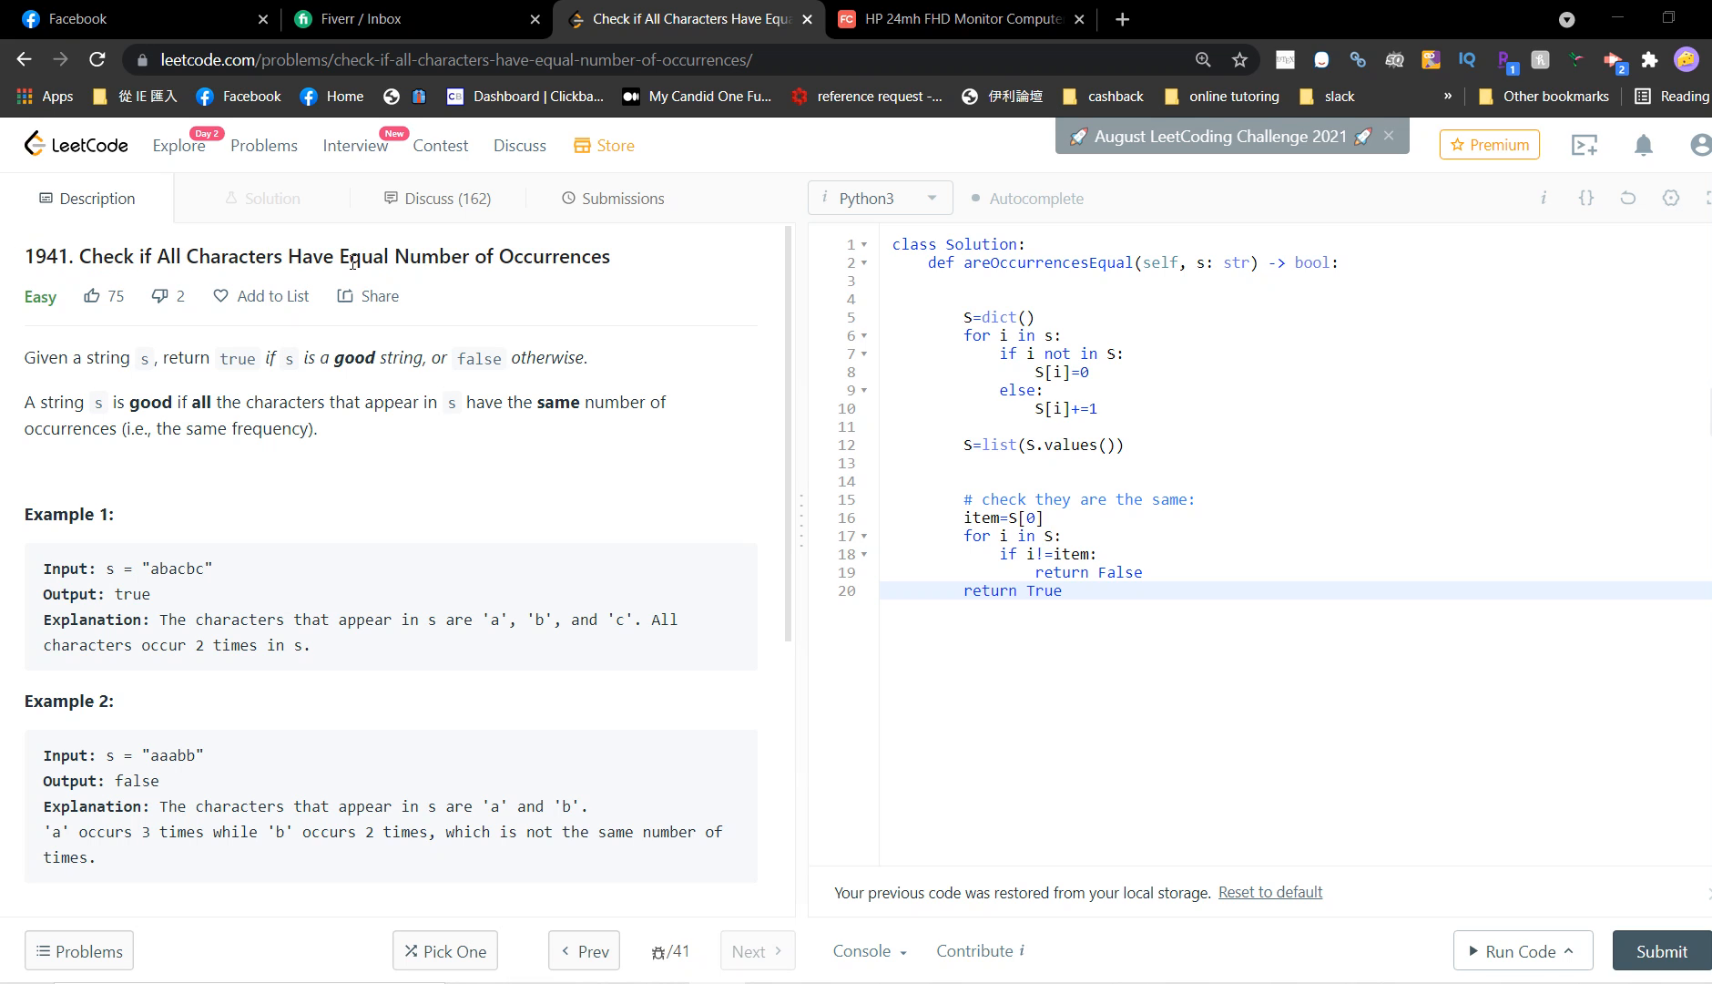
pyautogui.moveTo(501, 279)
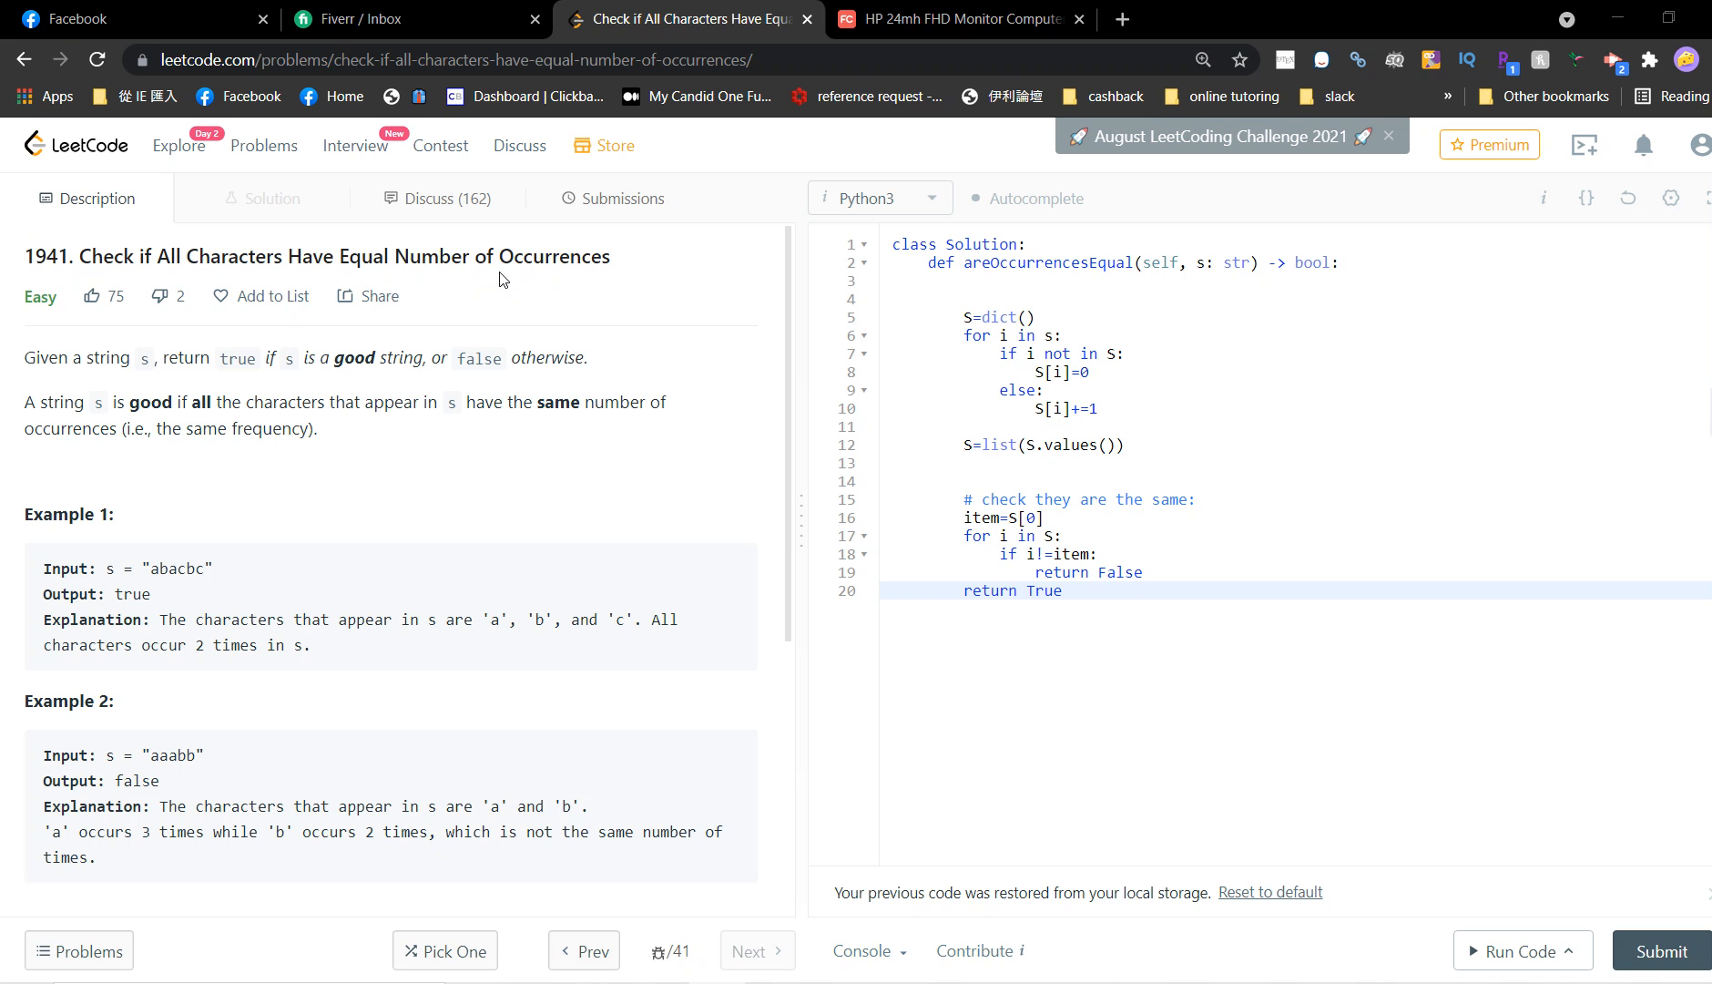
pyautogui.moveTo(97, 376)
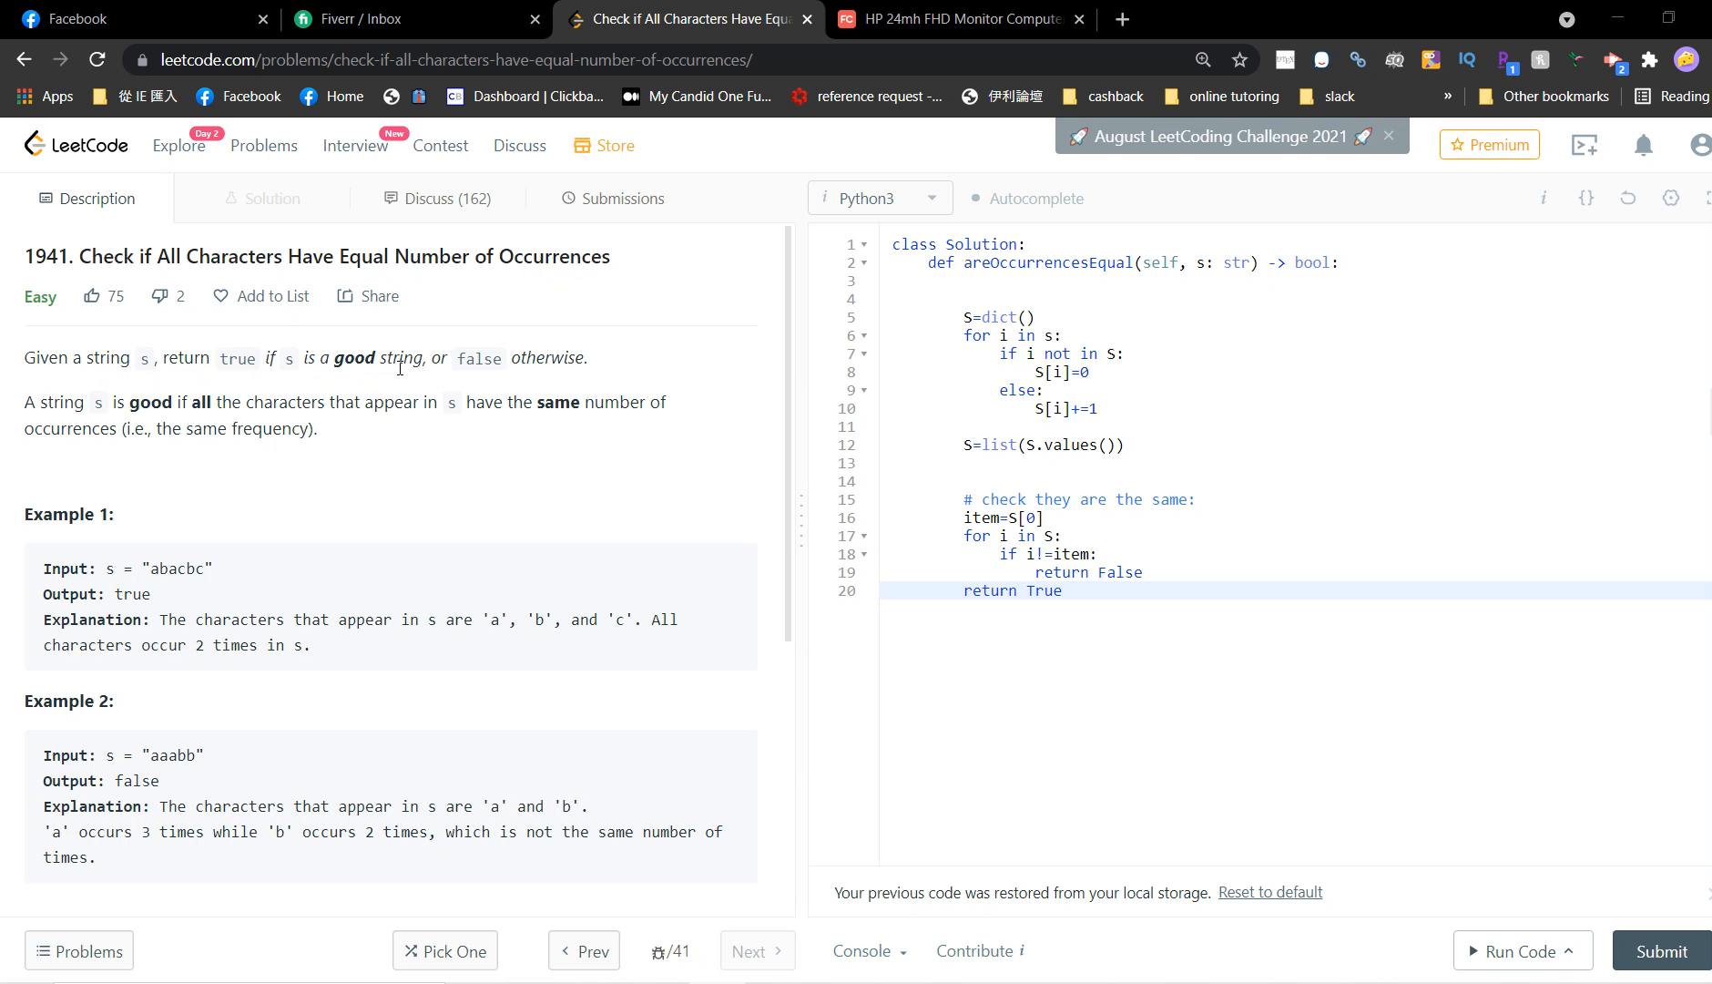
pyautogui.moveTo(60, 423)
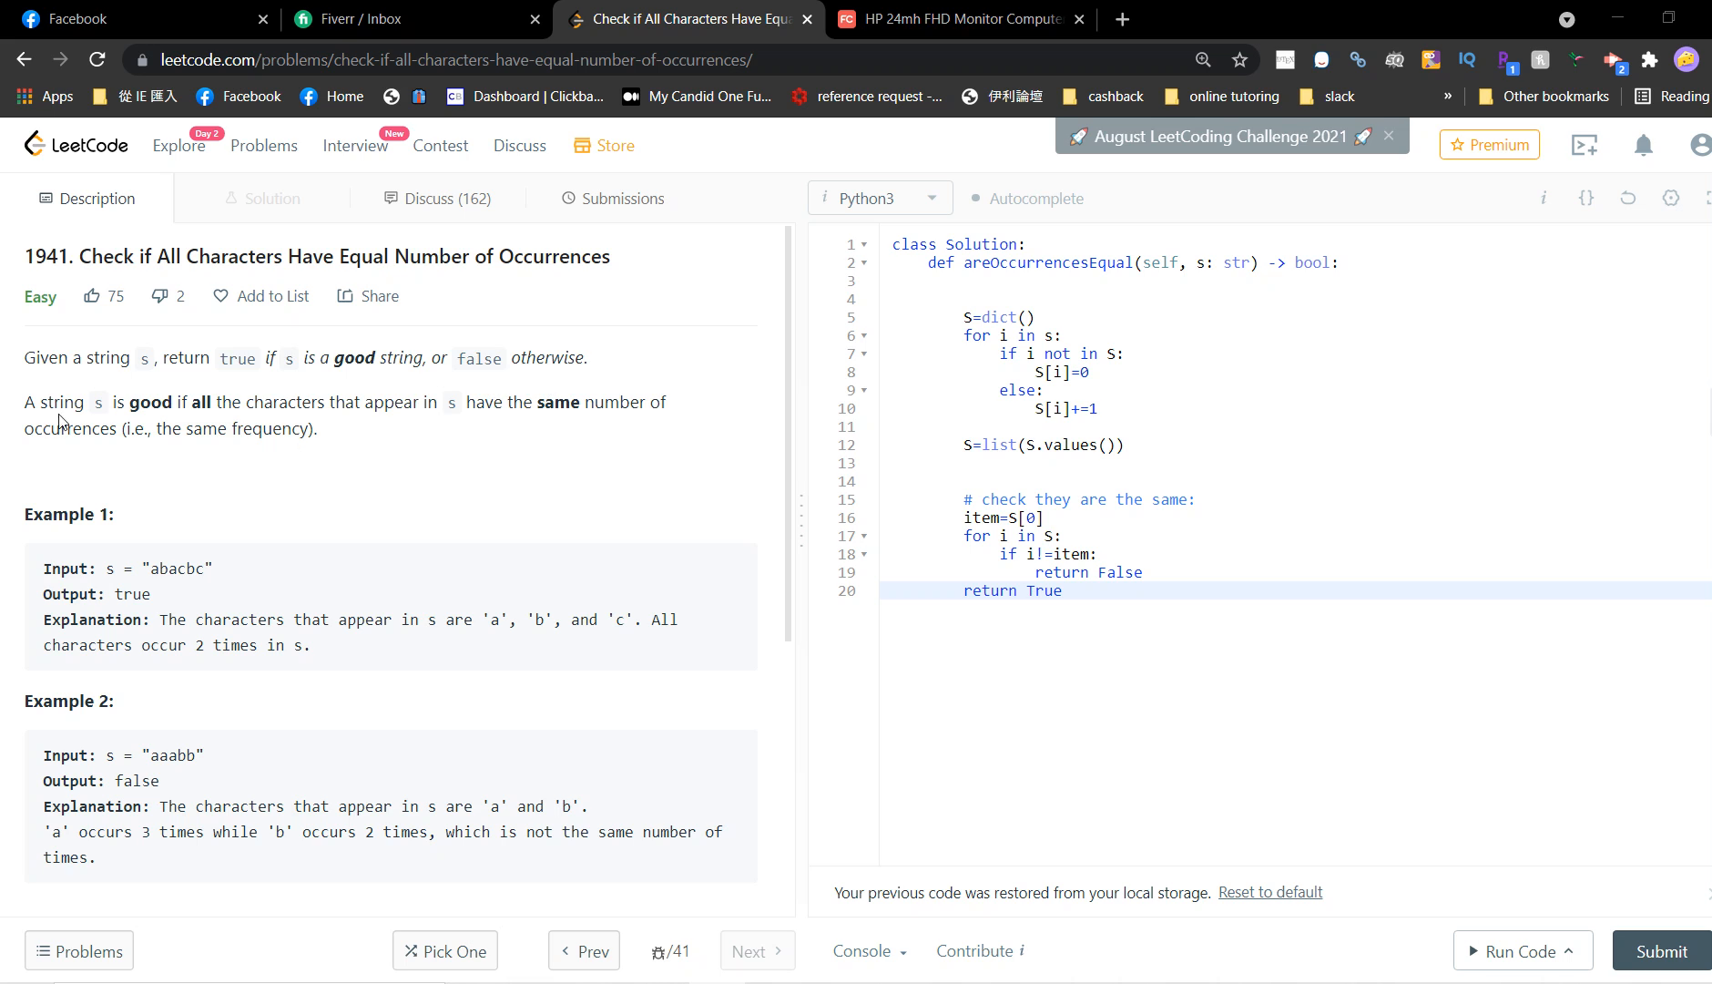
pyautogui.moveTo(451, 424)
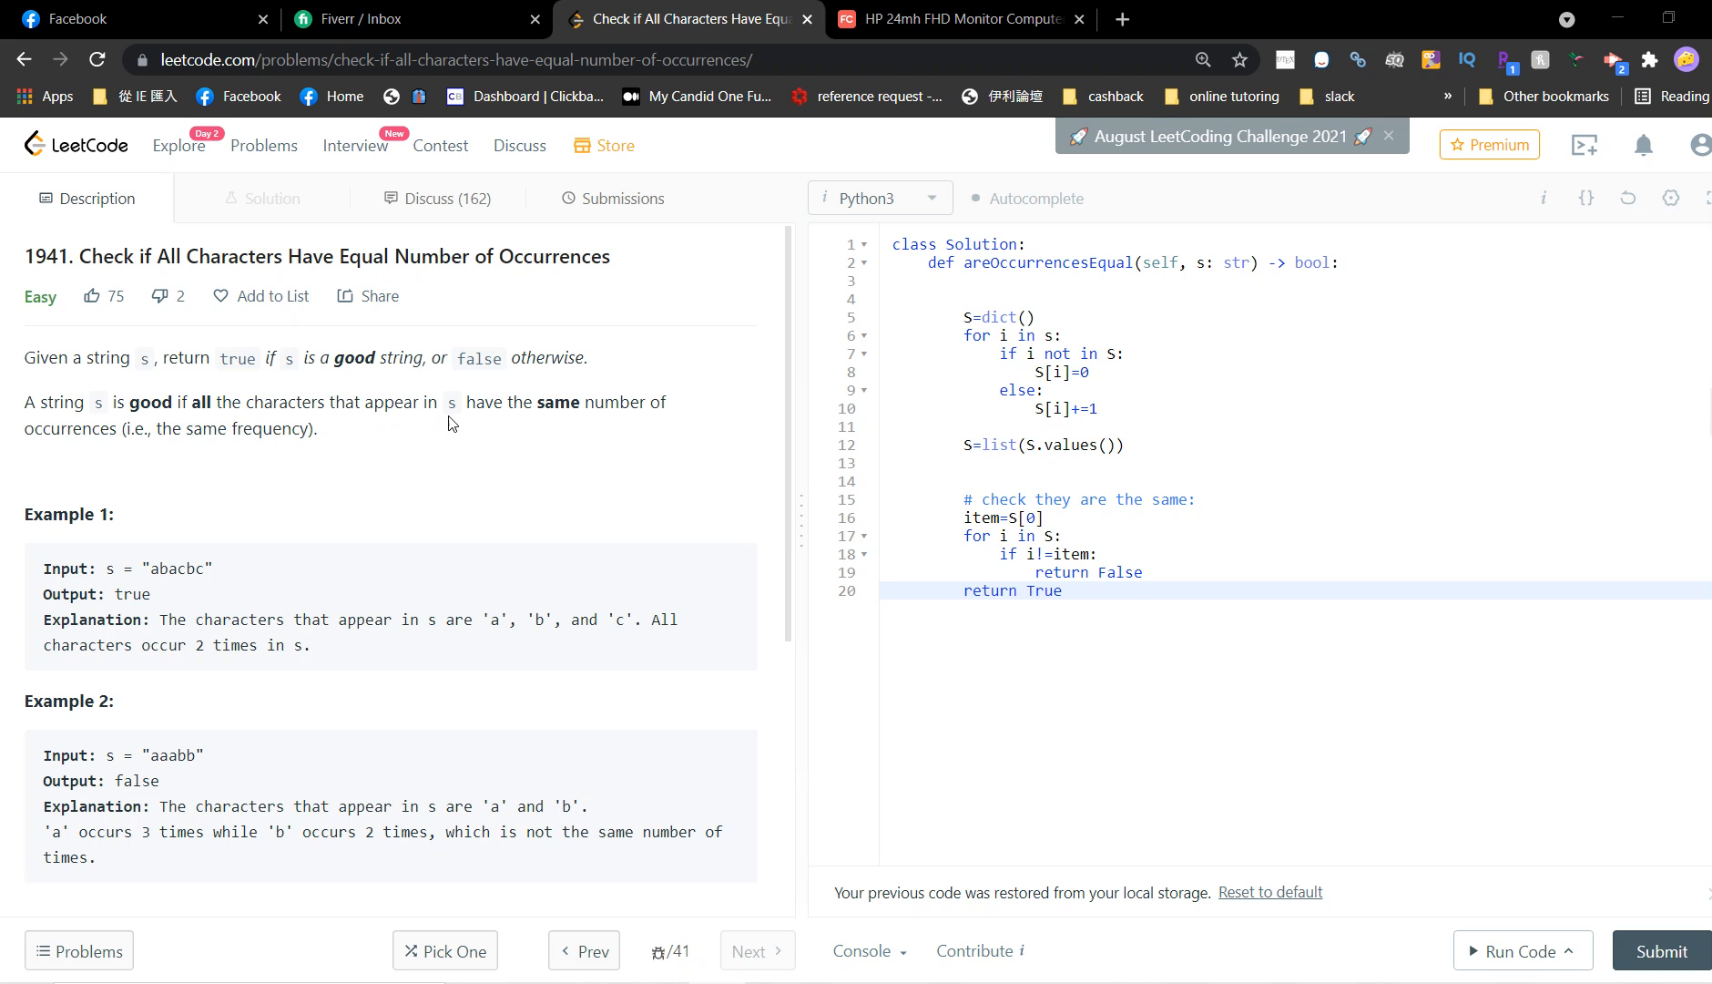
pyautogui.moveTo(298, 478)
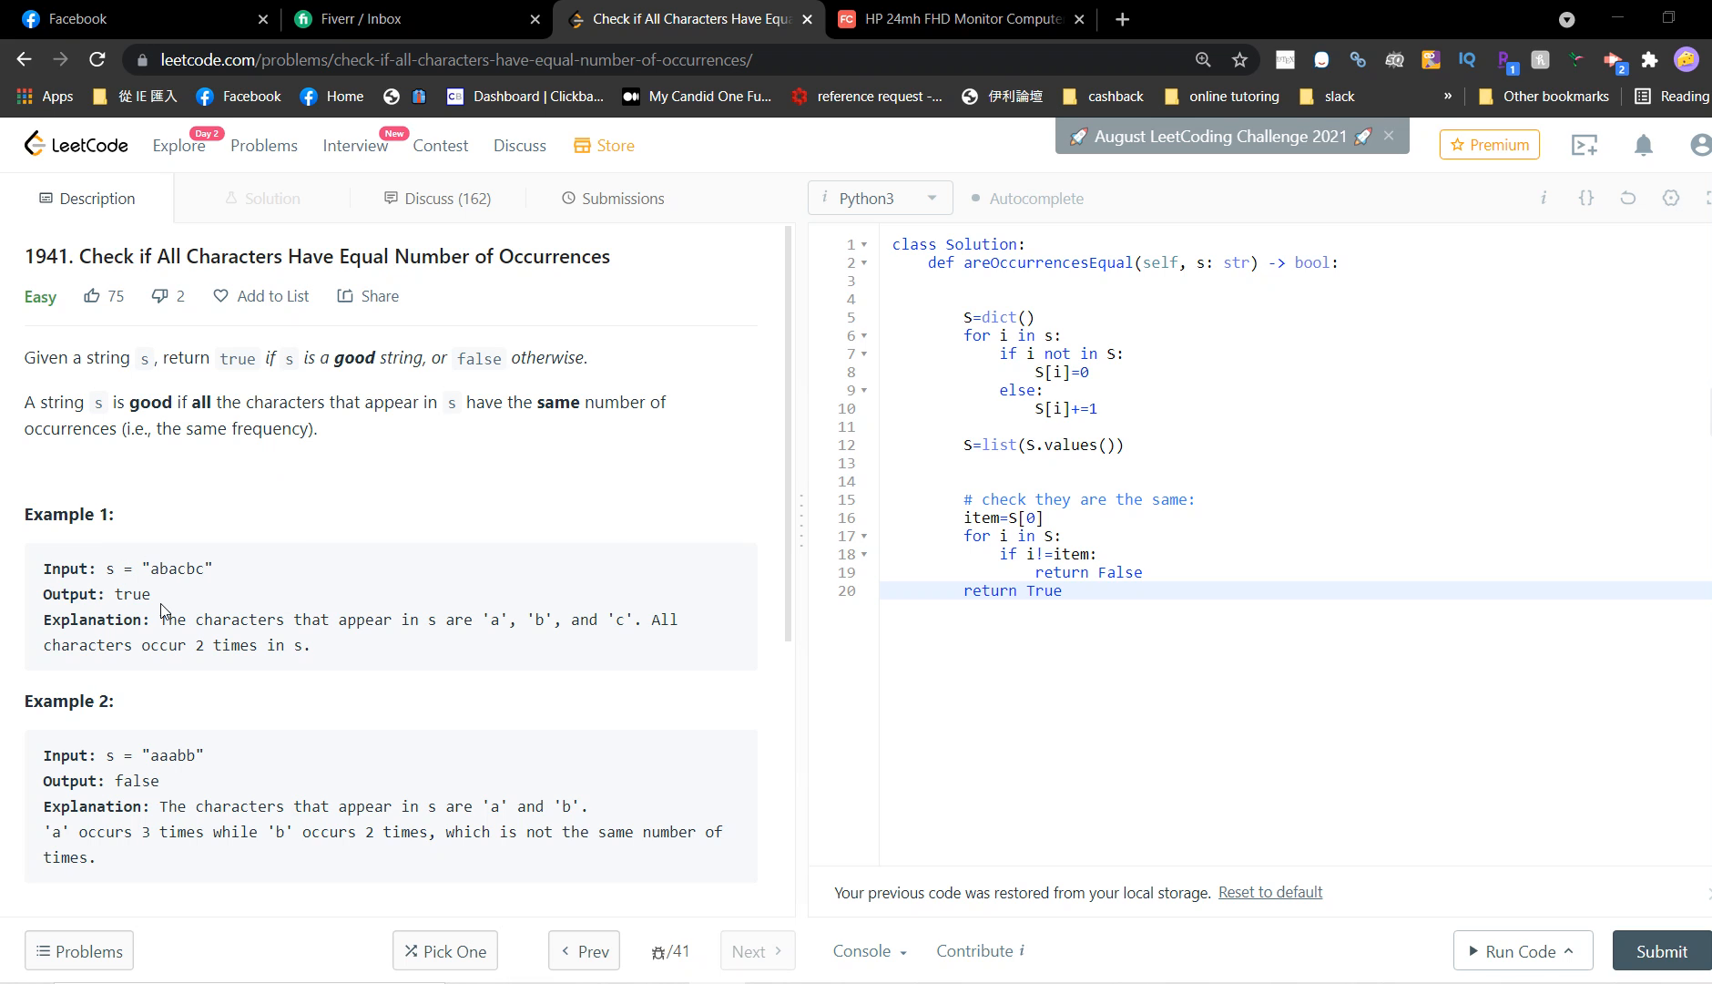
pyautogui.moveTo(170, 589)
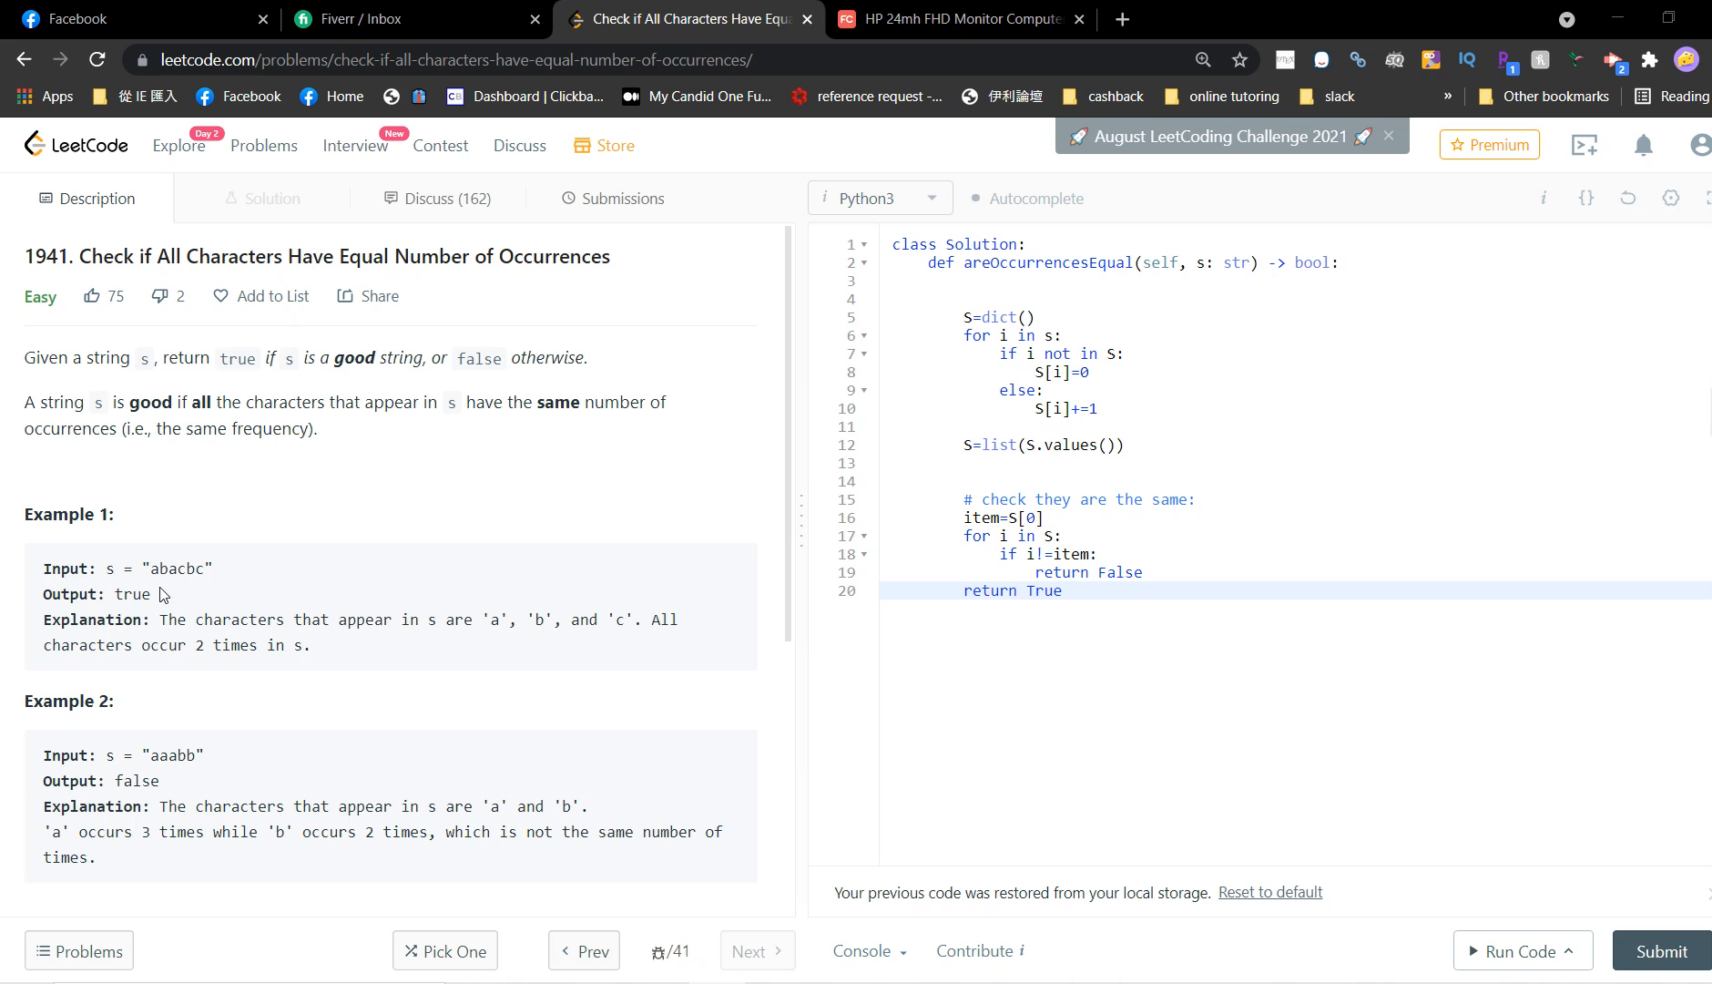
pyautogui.moveTo(194, 589)
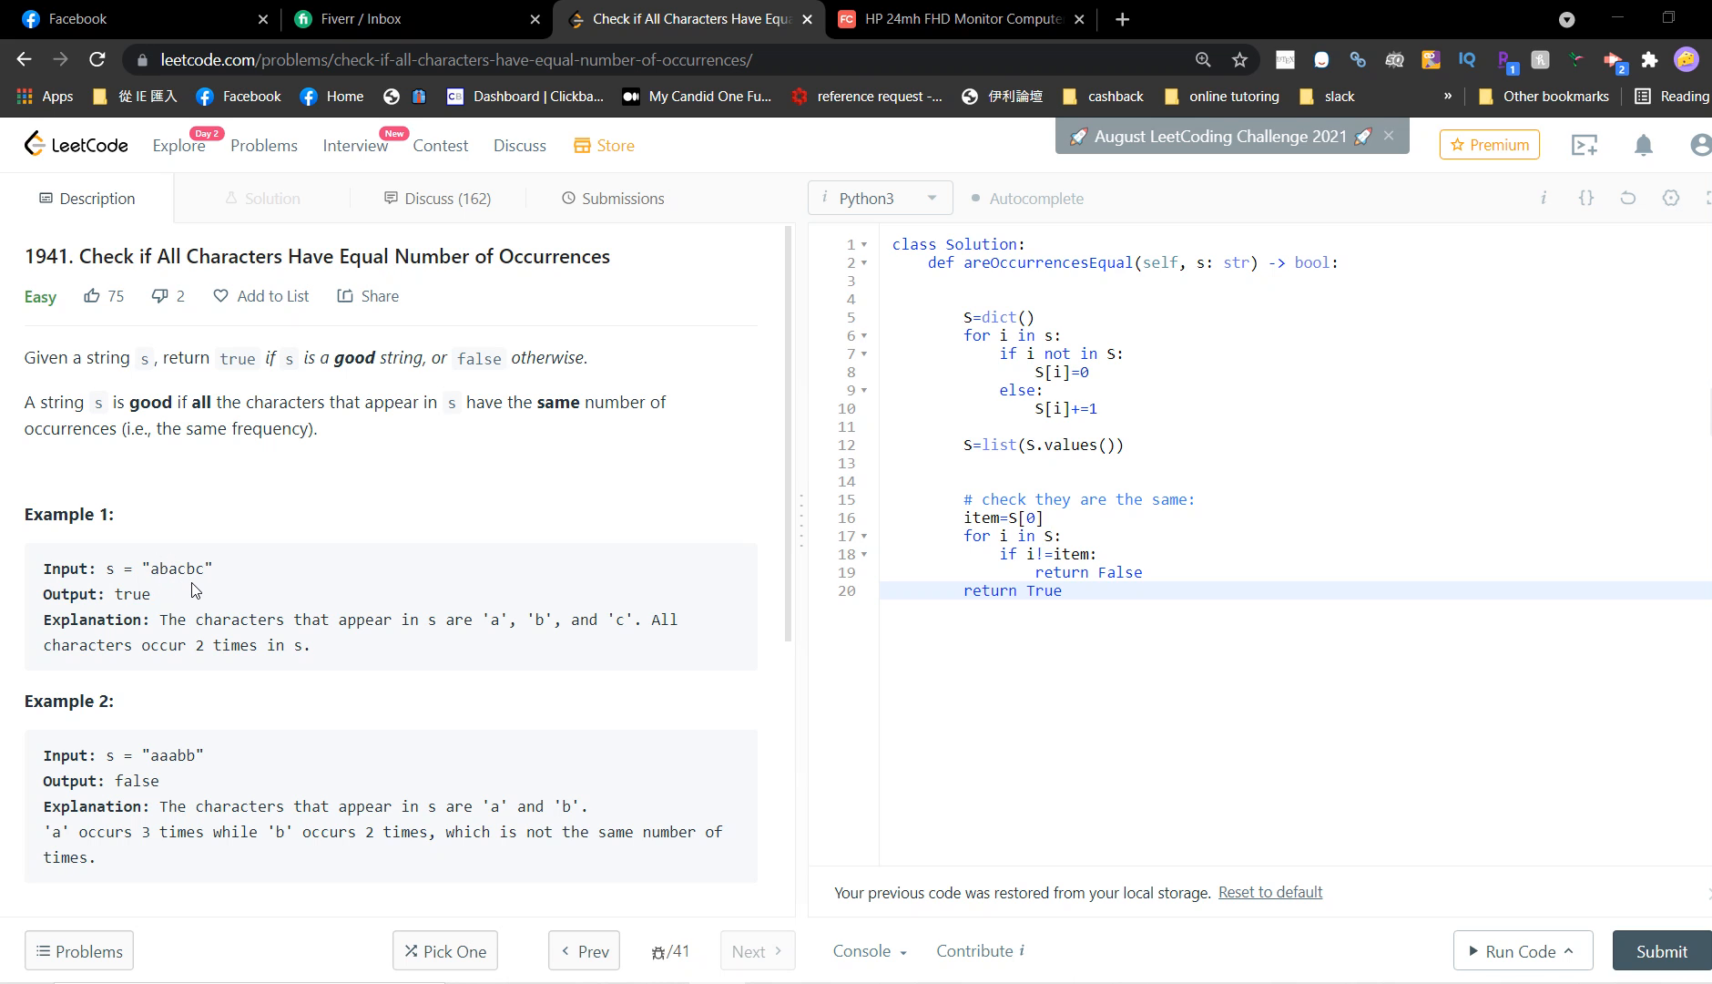
# Change S[i]=0 to S[i]=1 on line 8 so new characters start at count 1.
pyautogui.scroll(-3)
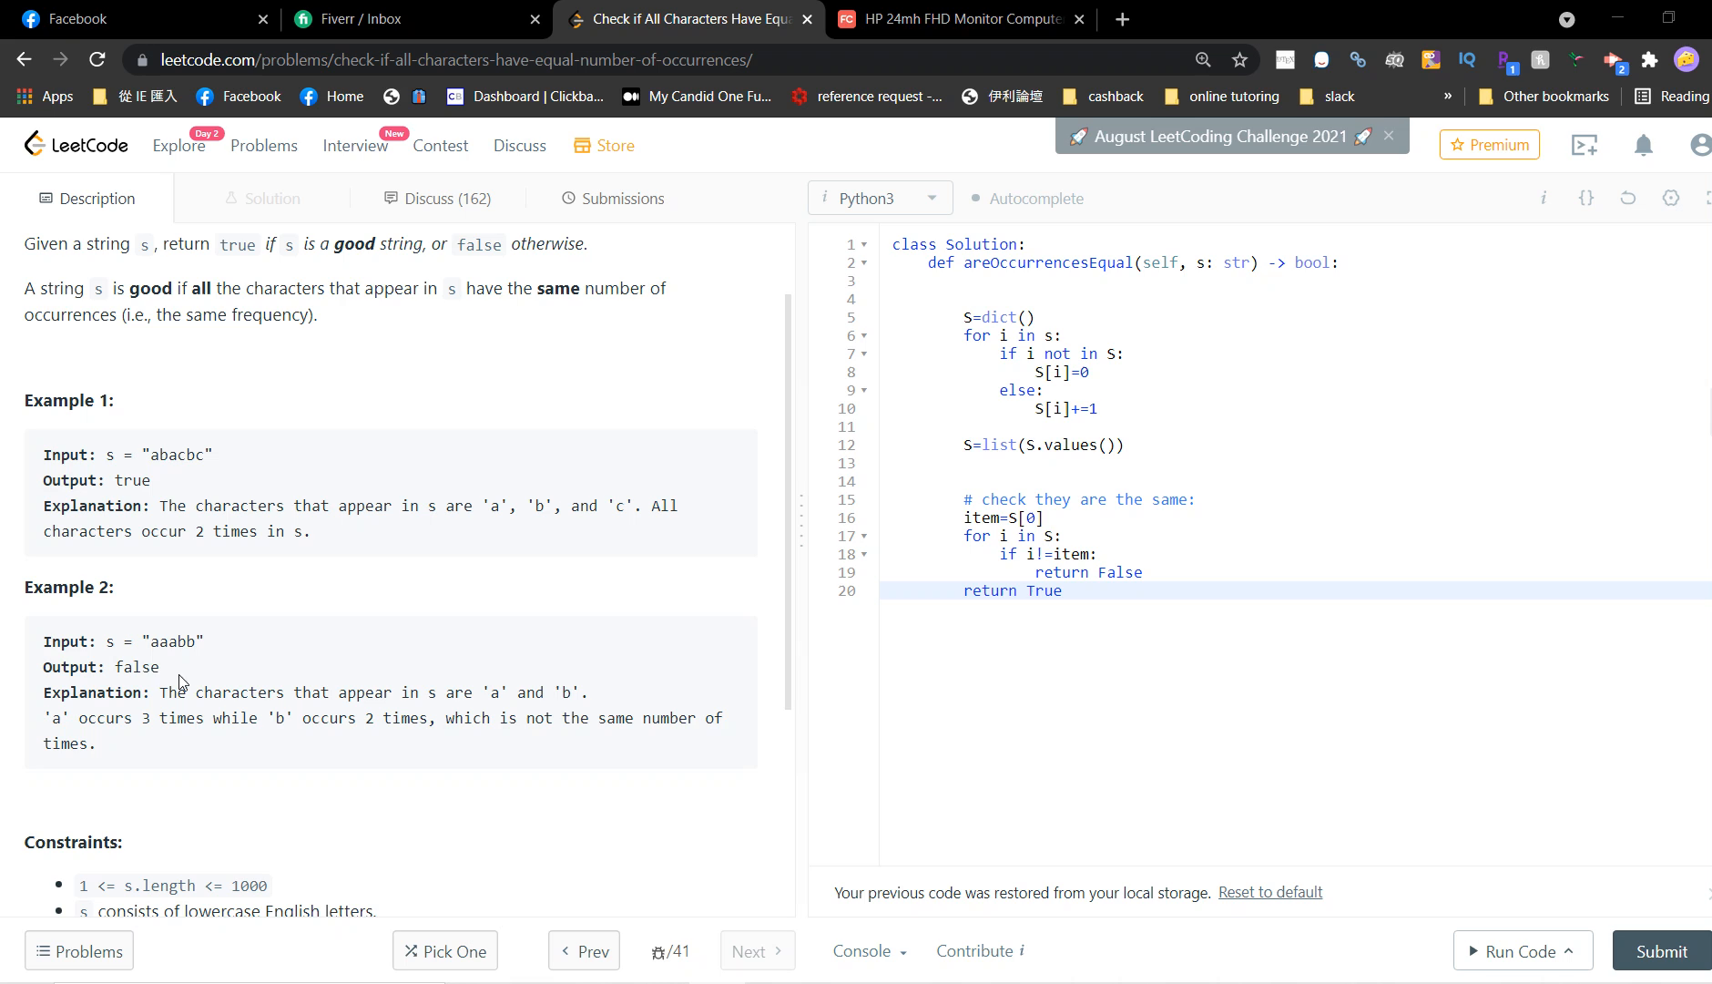
pyautogui.moveTo(172, 669)
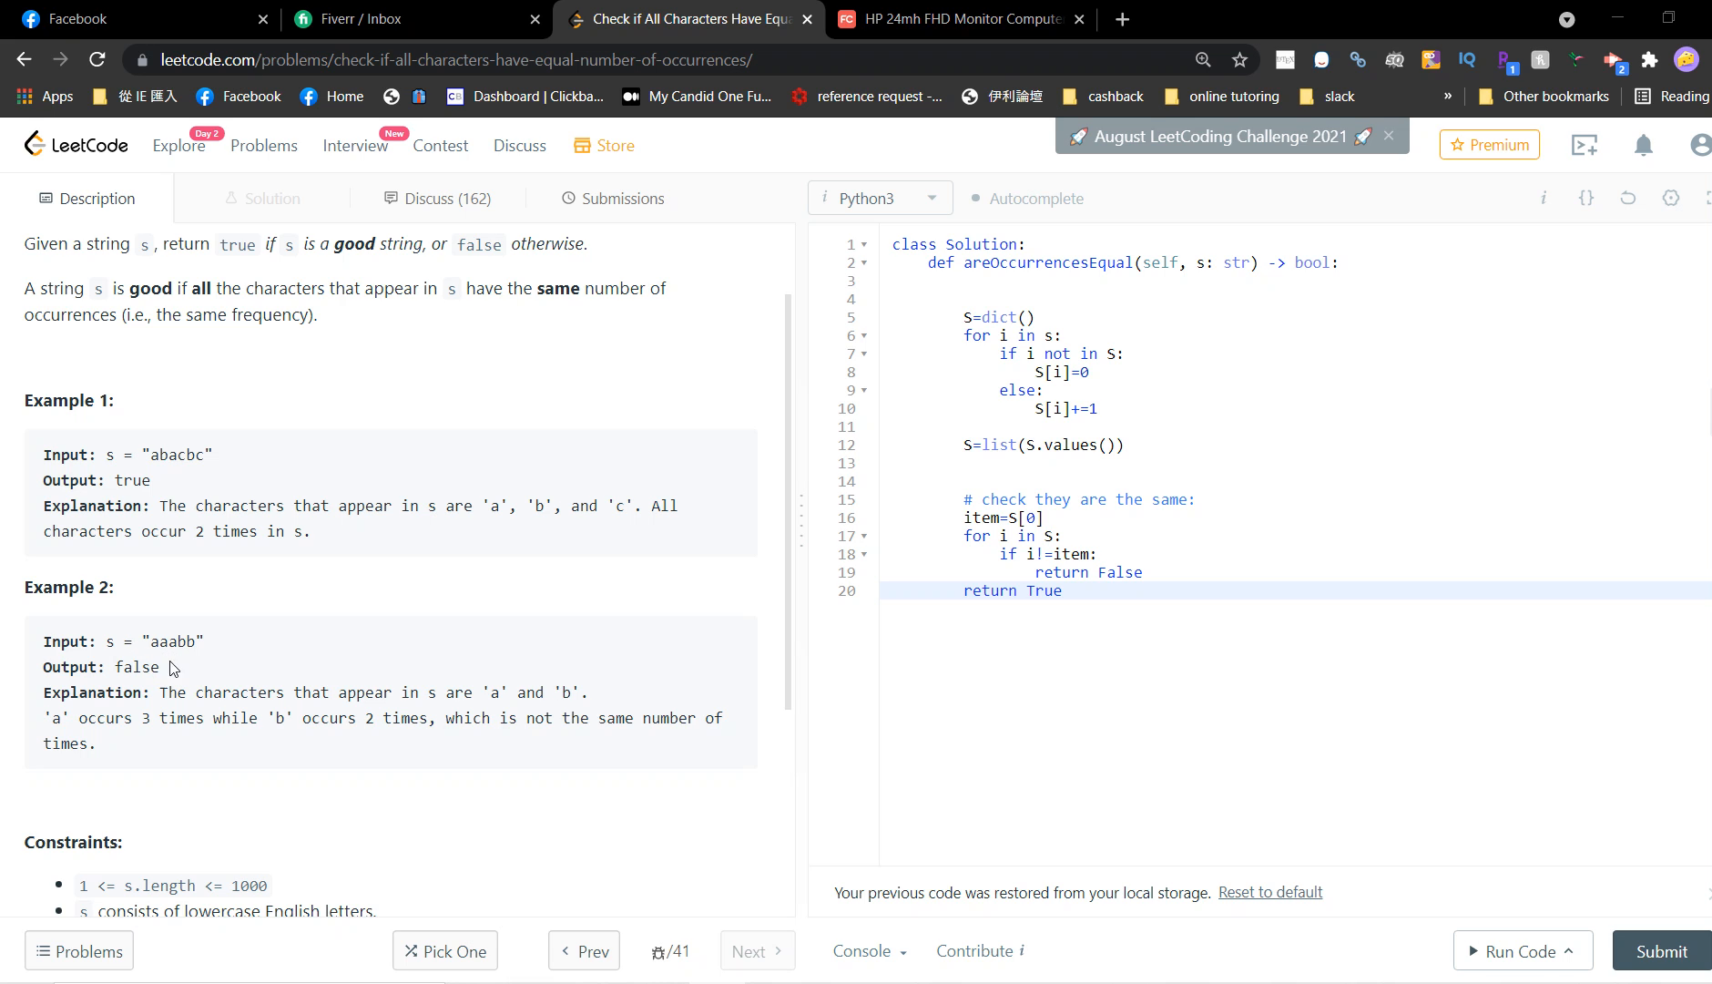
pyautogui.moveTo(268, 691)
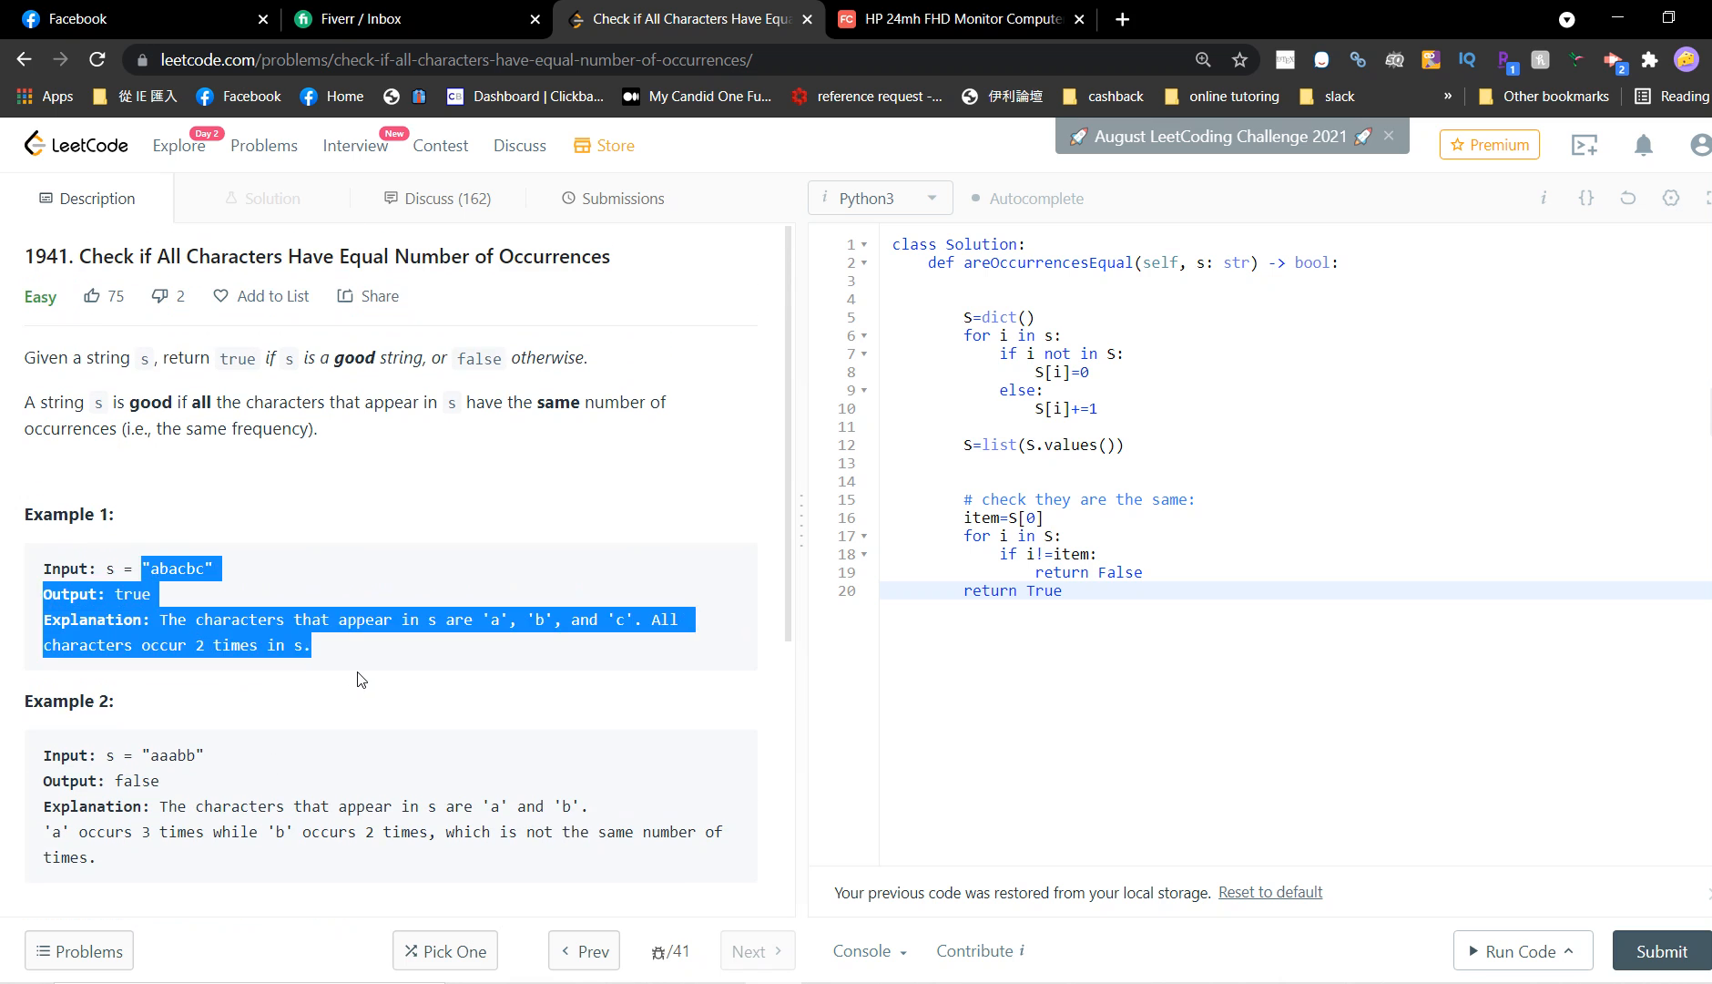
pyautogui.click(196, 691)
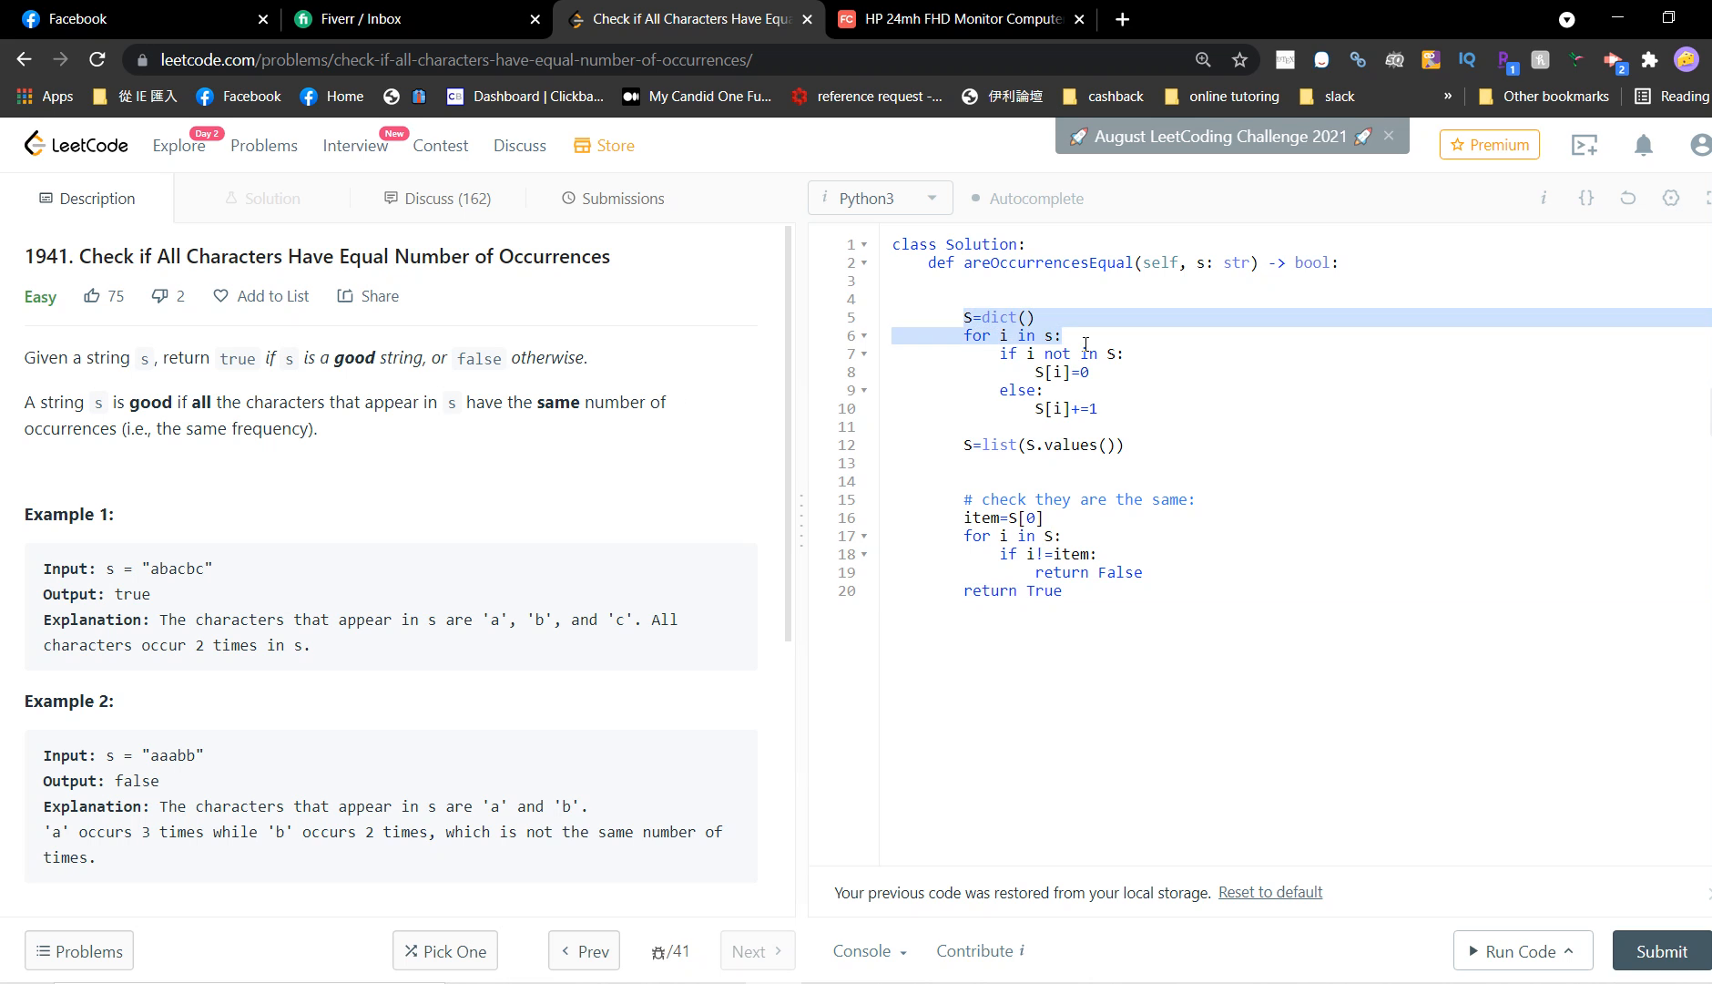
pyautogui.click(1058, 335)
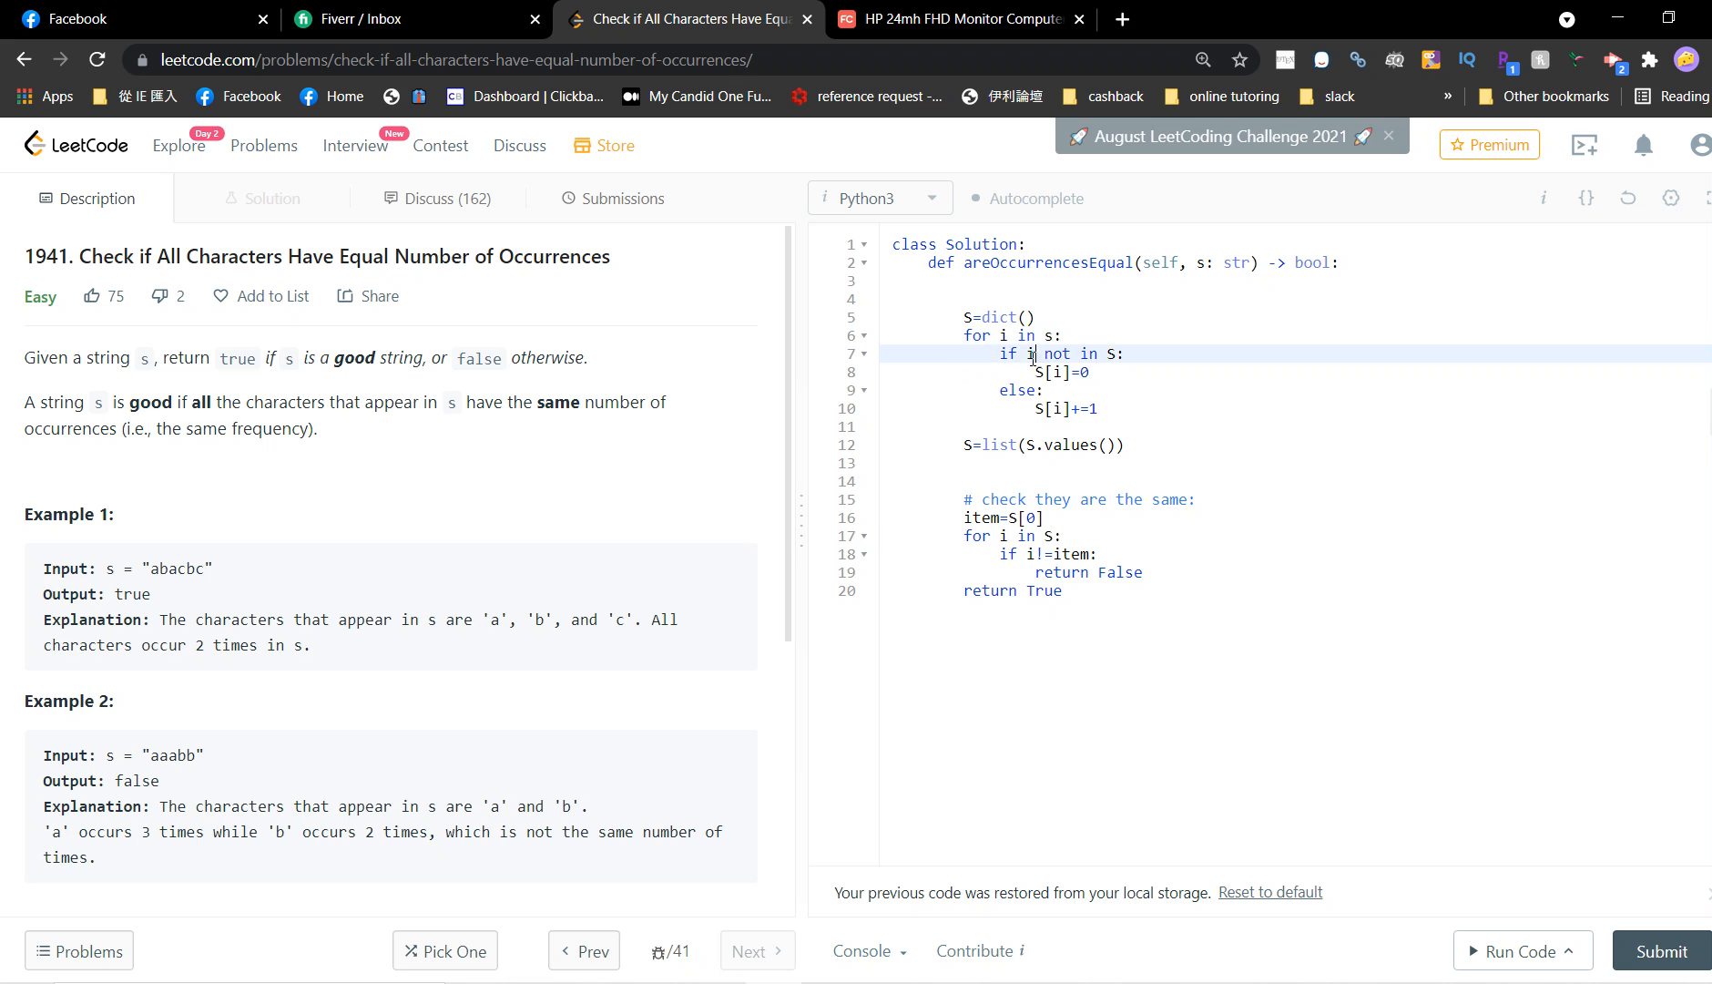
pyautogui.click(1060, 371)
pyautogui.write('1')
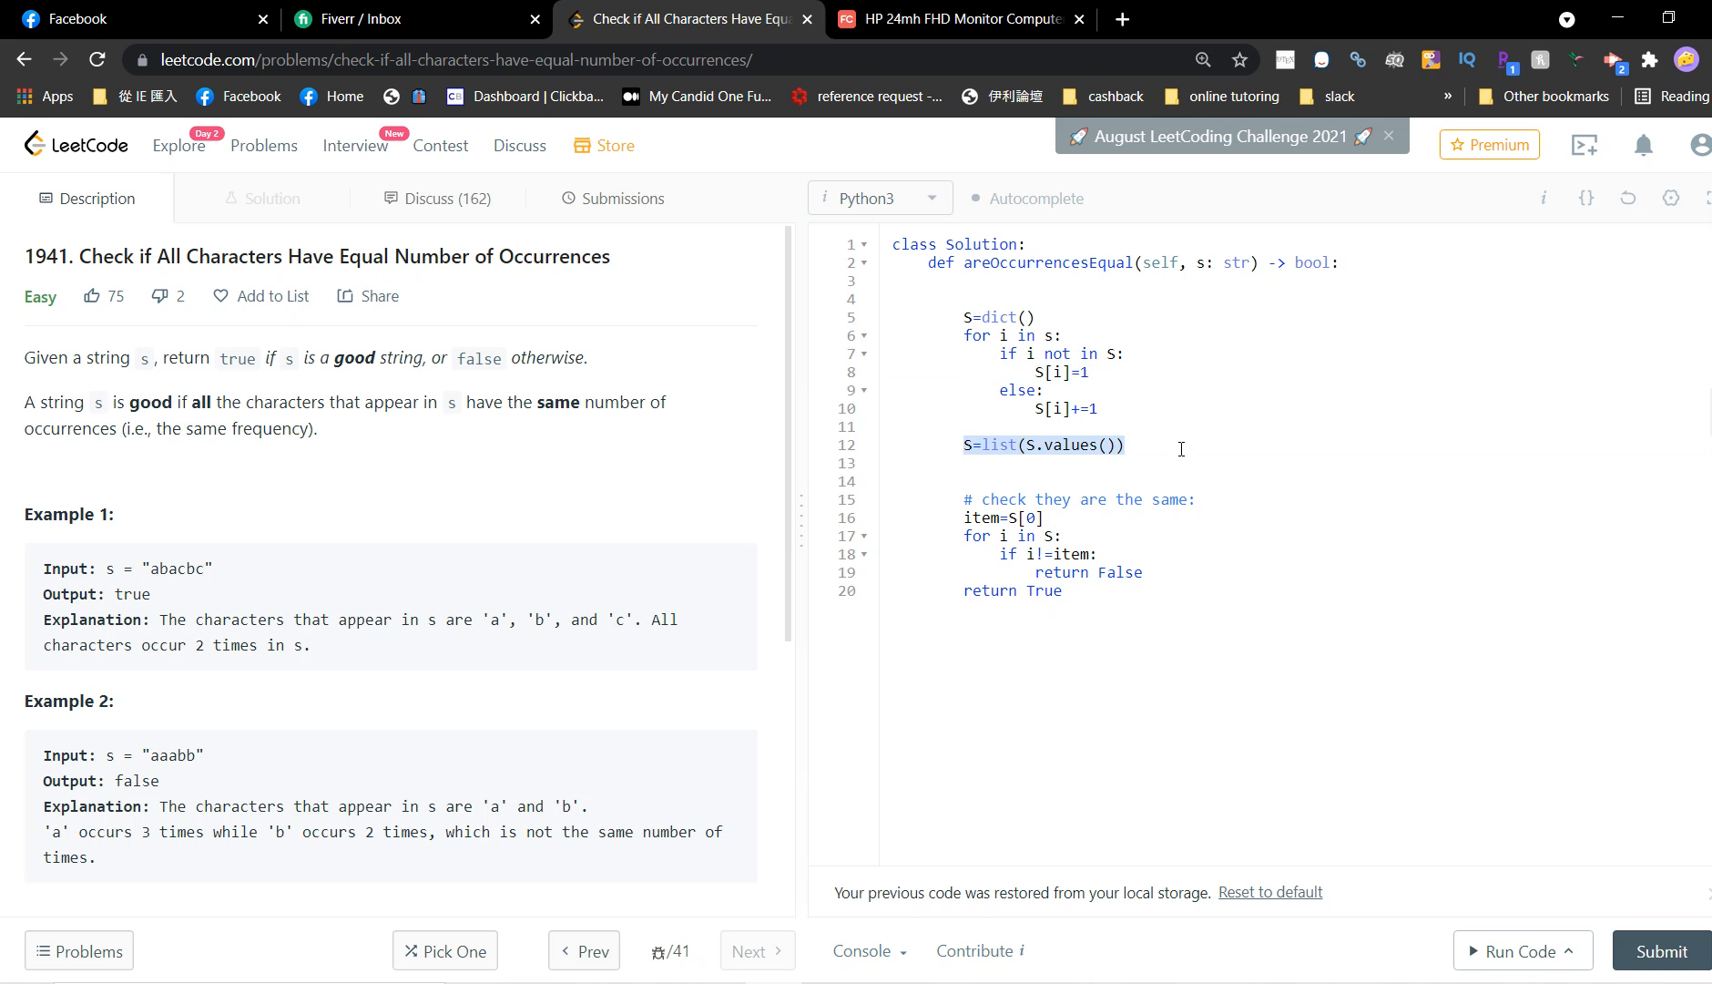
pyautogui.moveTo(1043, 513)
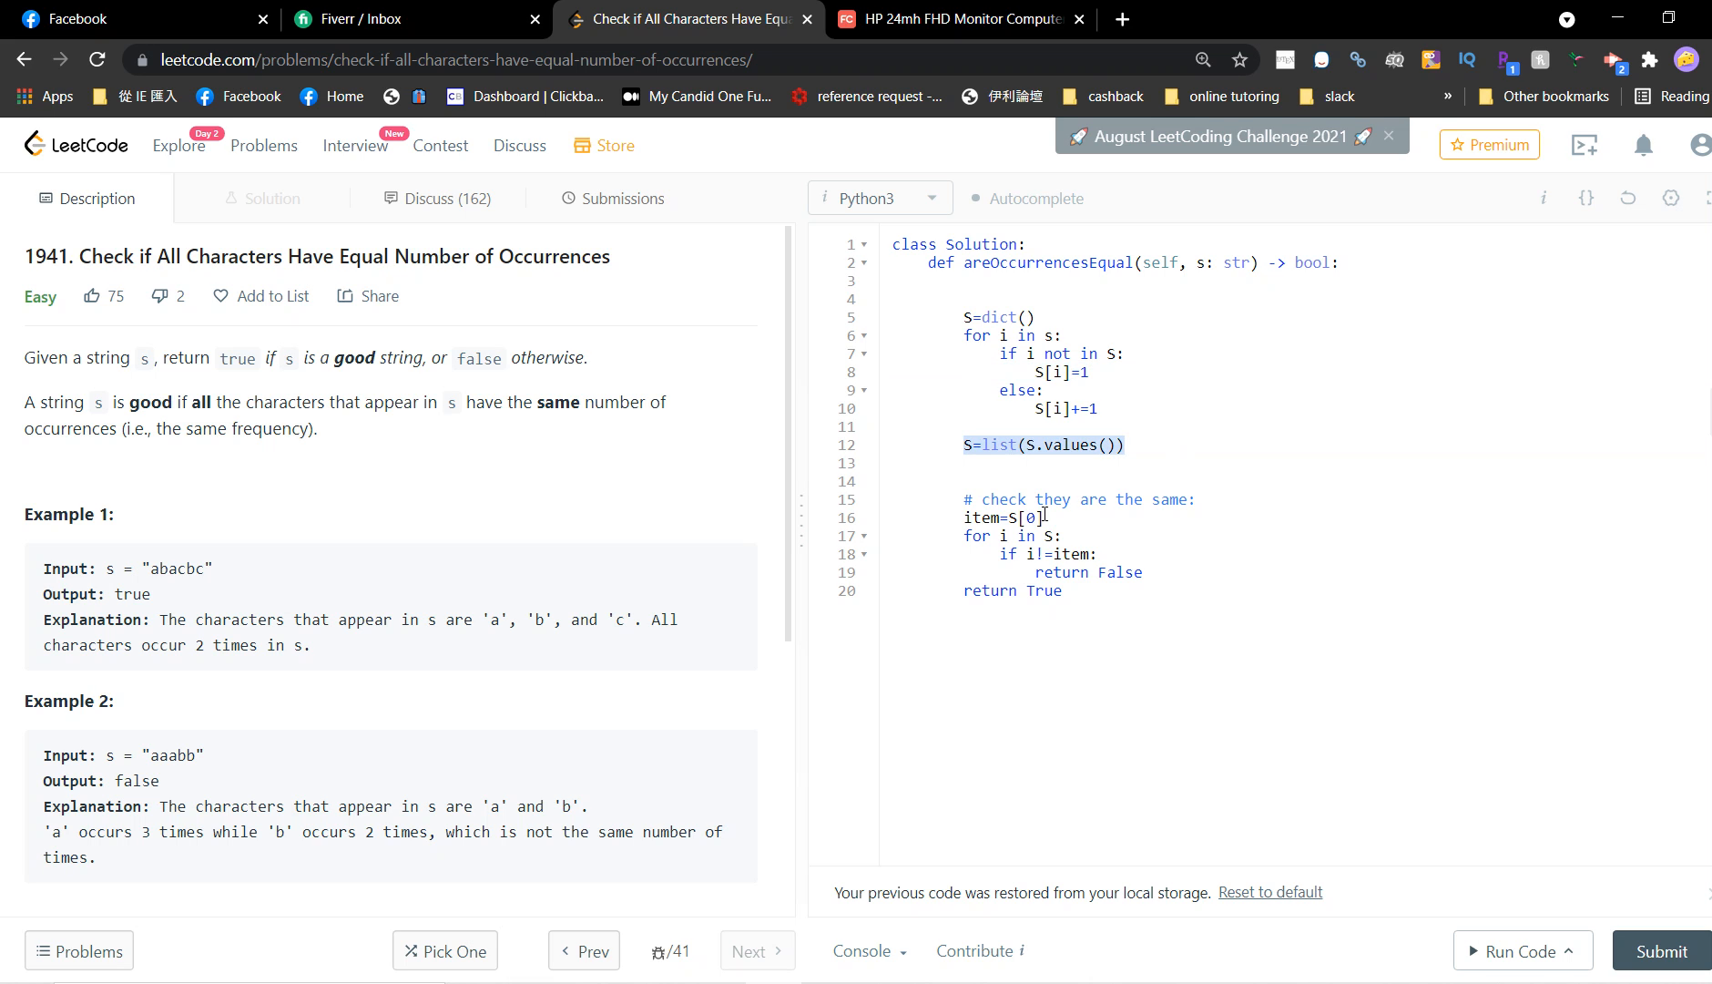
pyautogui.moveTo(1185, 504)
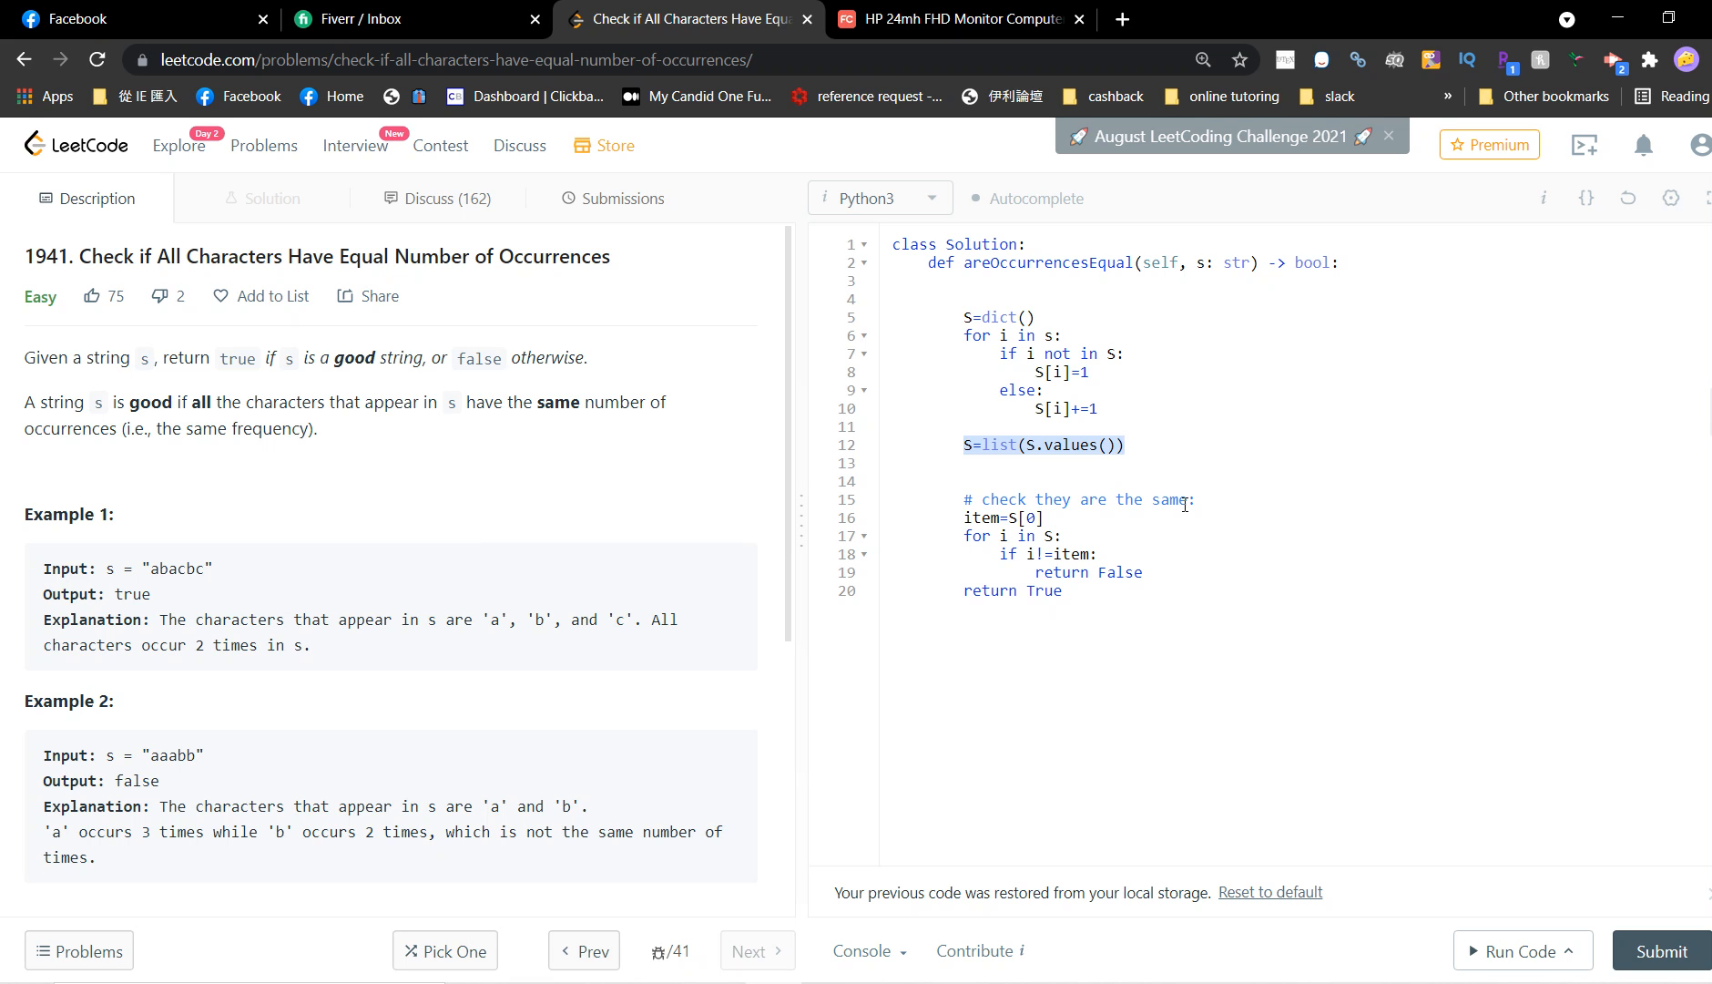
pyautogui.moveTo(1082, 504)
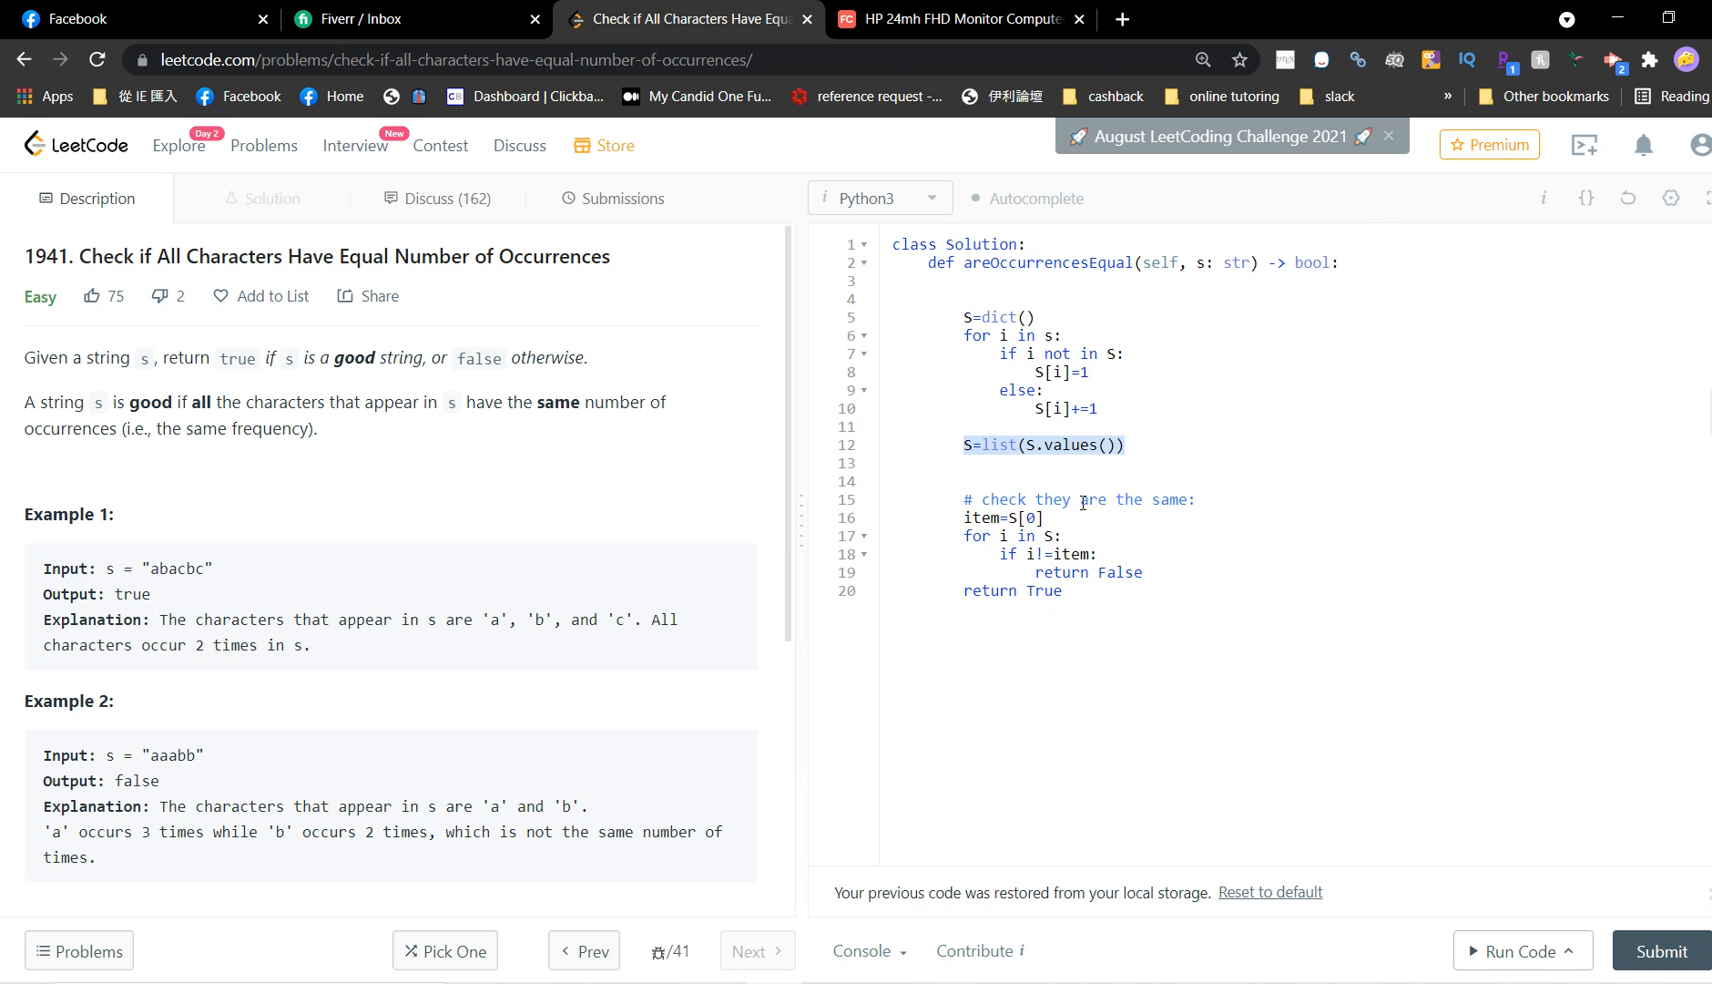
# Submit the revised solution and confirm the Accepted result (36 ms, 14.4 MB).
pyautogui.click(1046, 516)
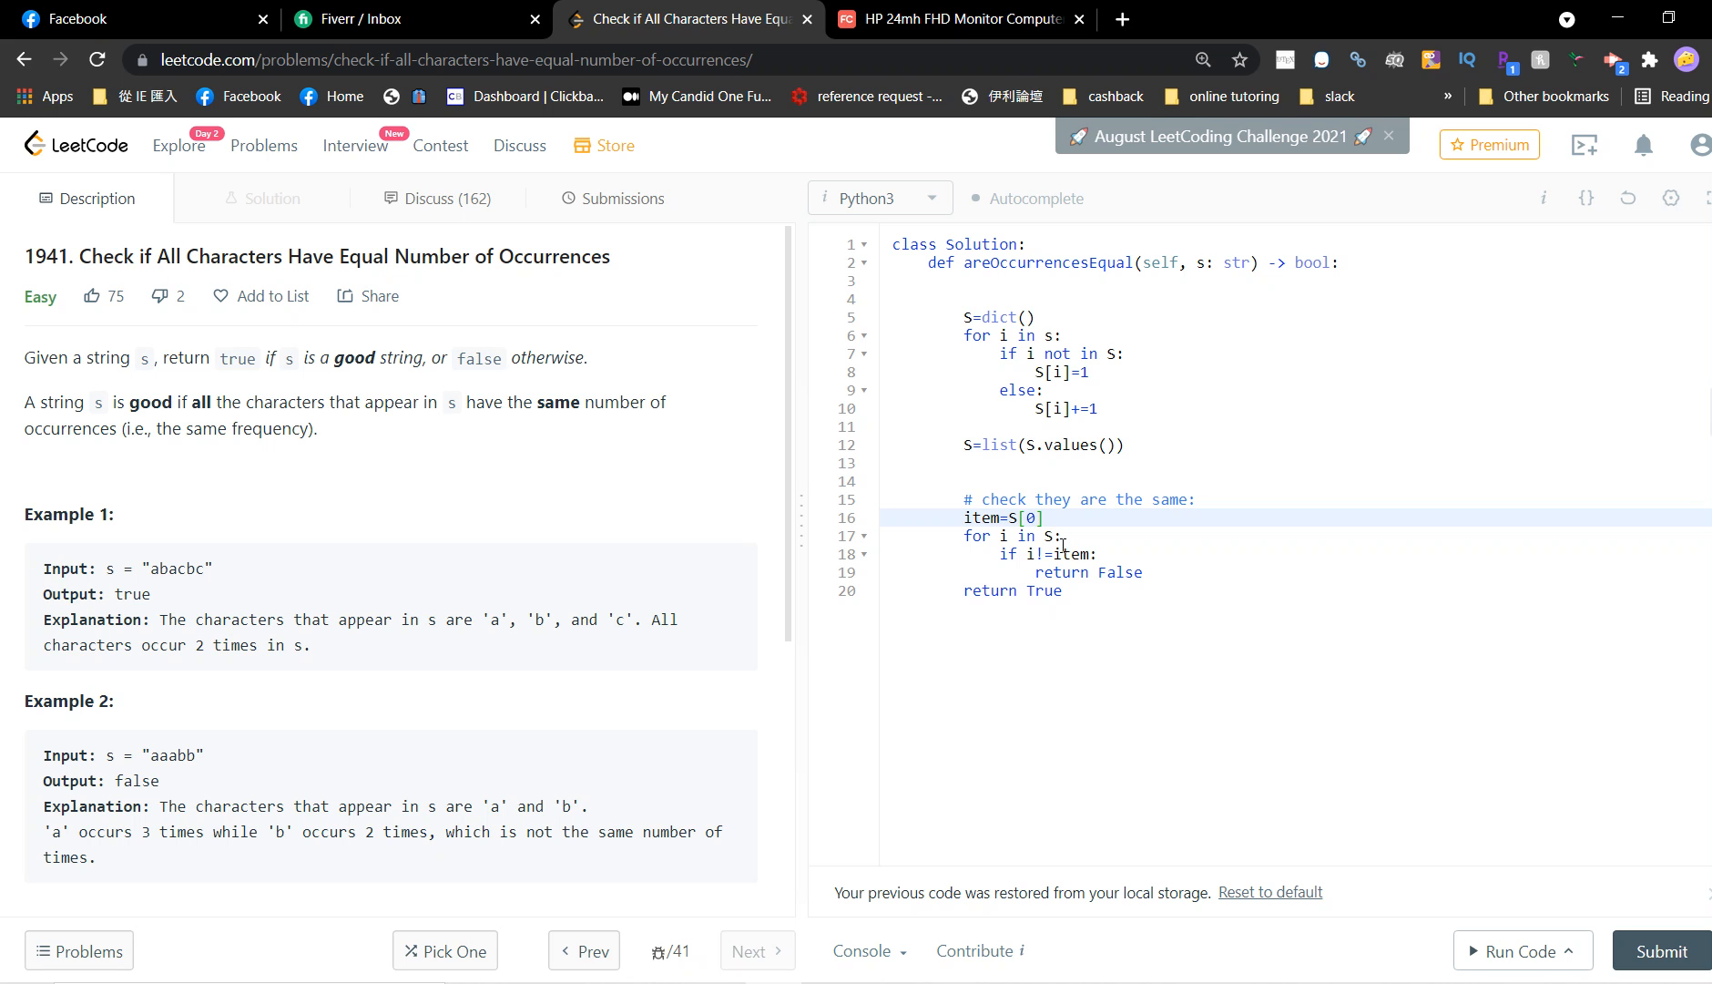
pyautogui.moveTo(693, 186)
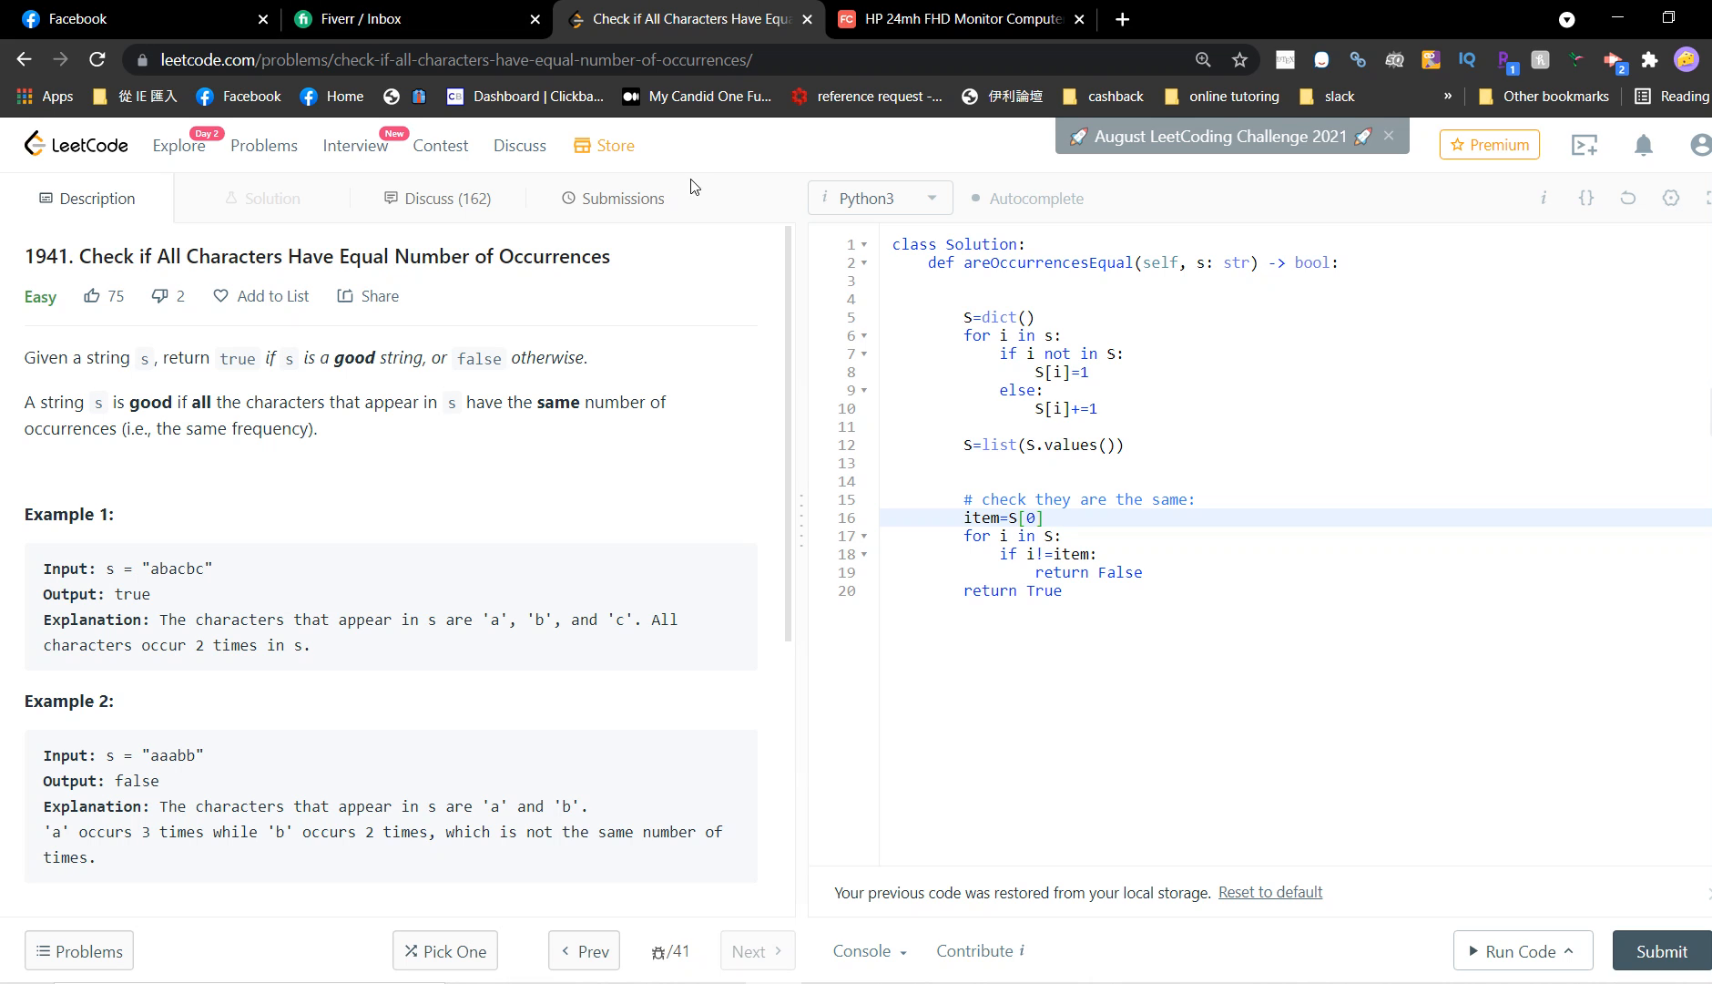
pyautogui.moveTo(1541, 883)
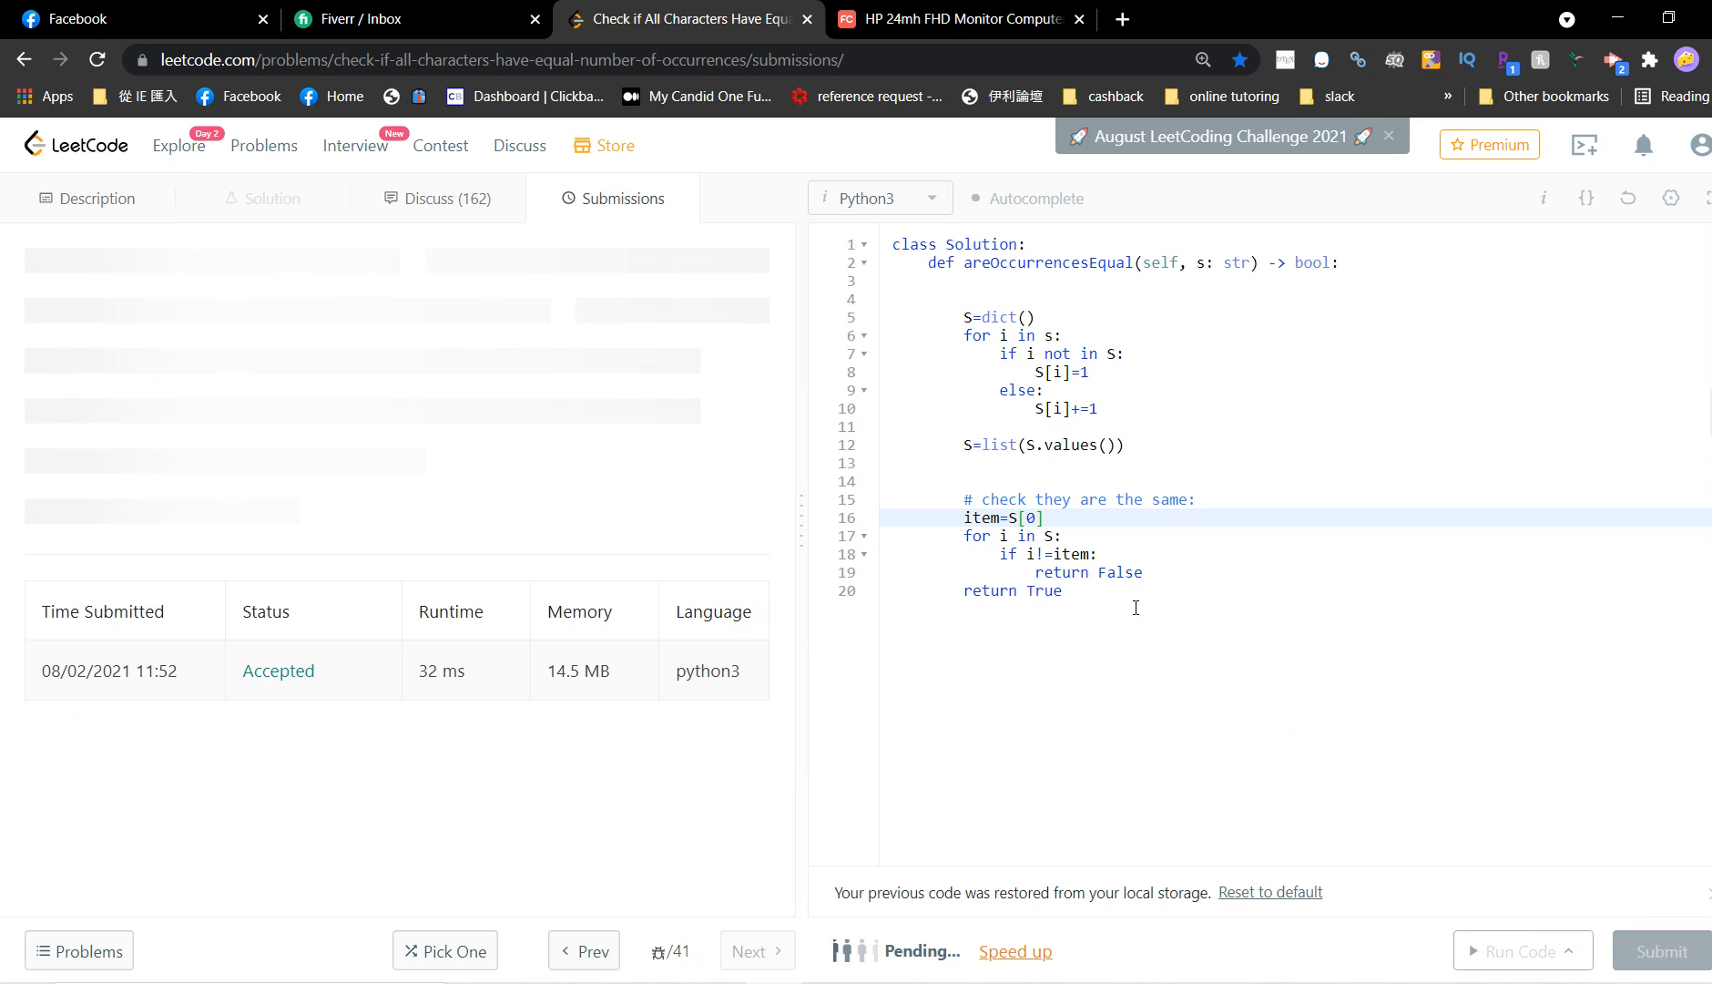
pyautogui.click(1658, 950)
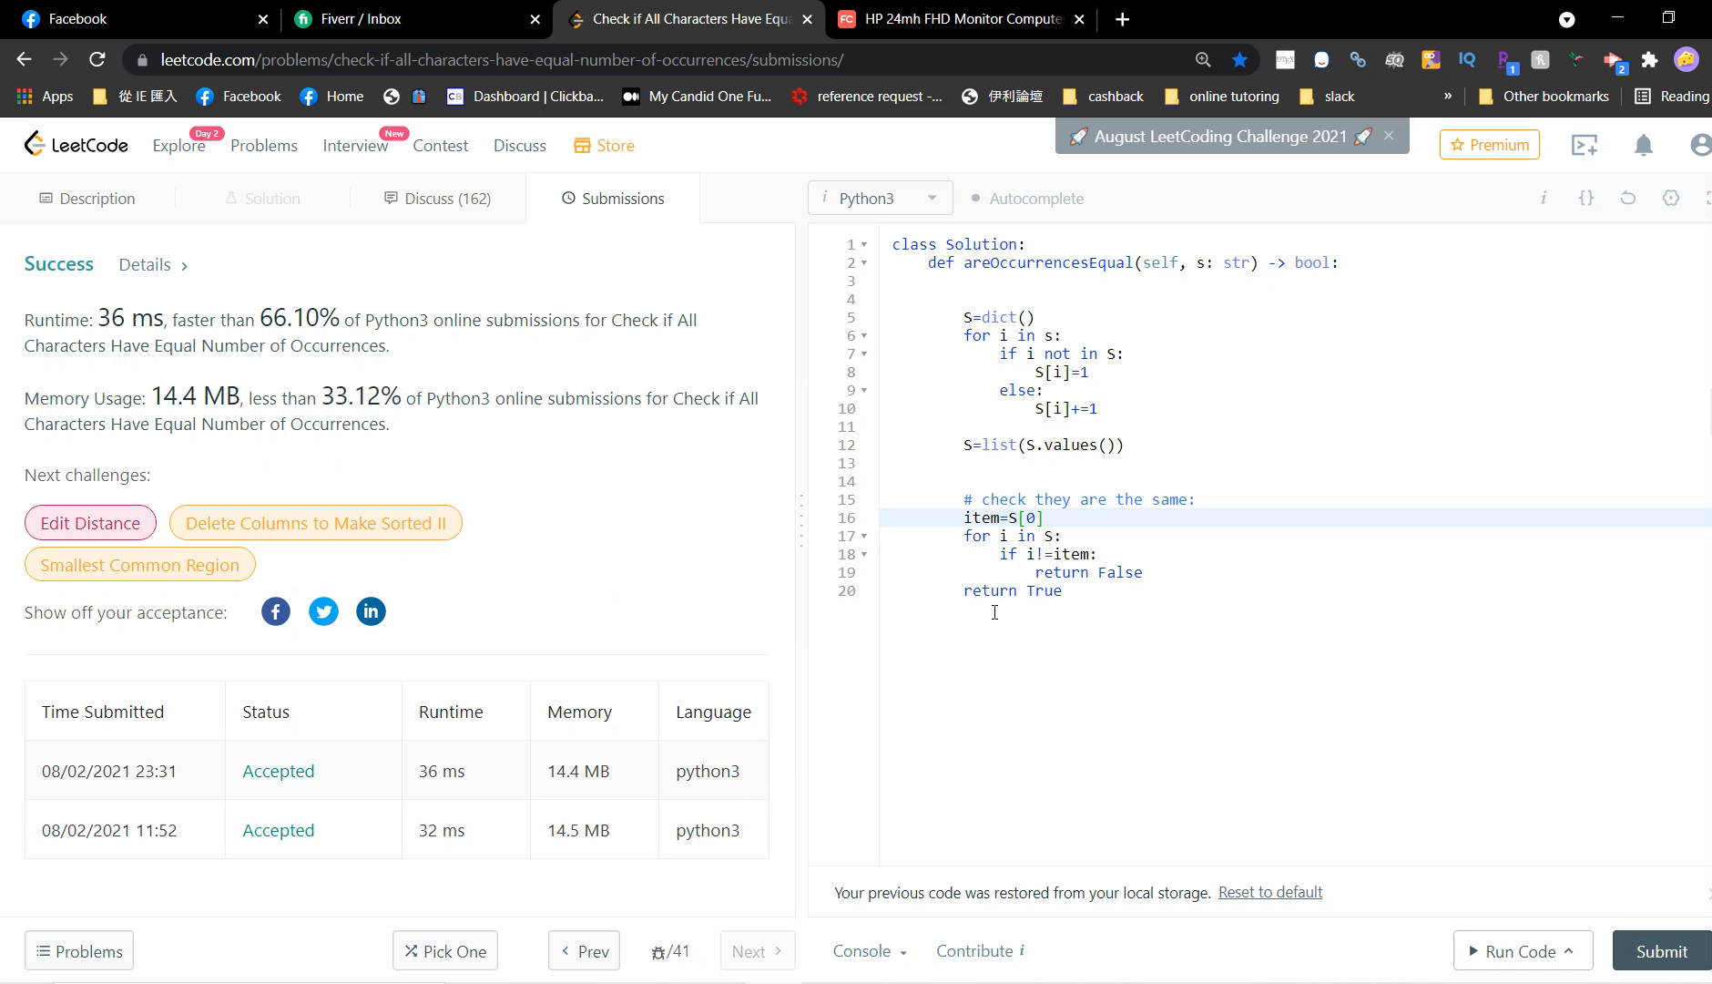